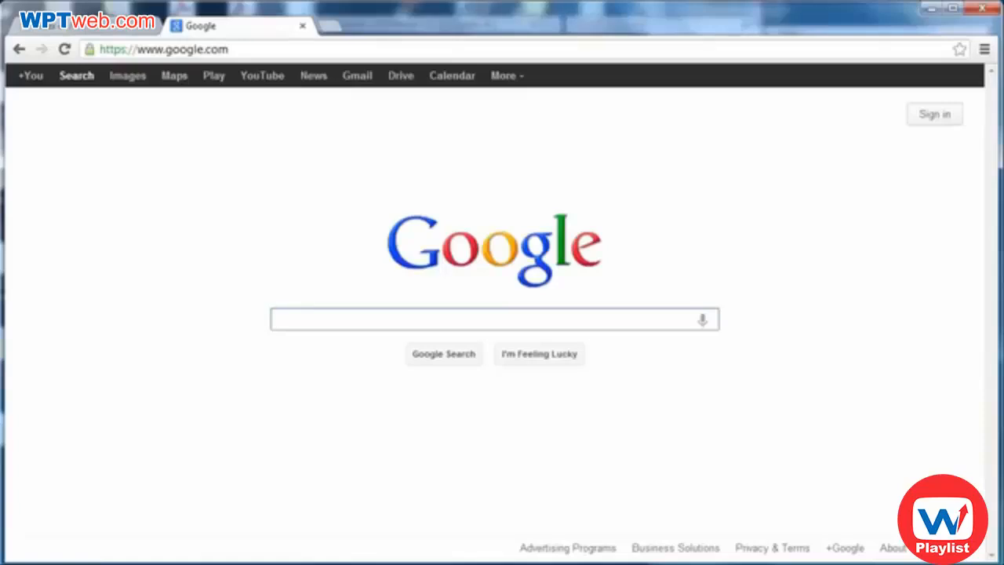
Google 'Filezilla' and land on the filezilla-project.org overview page from the results
click(495, 320)
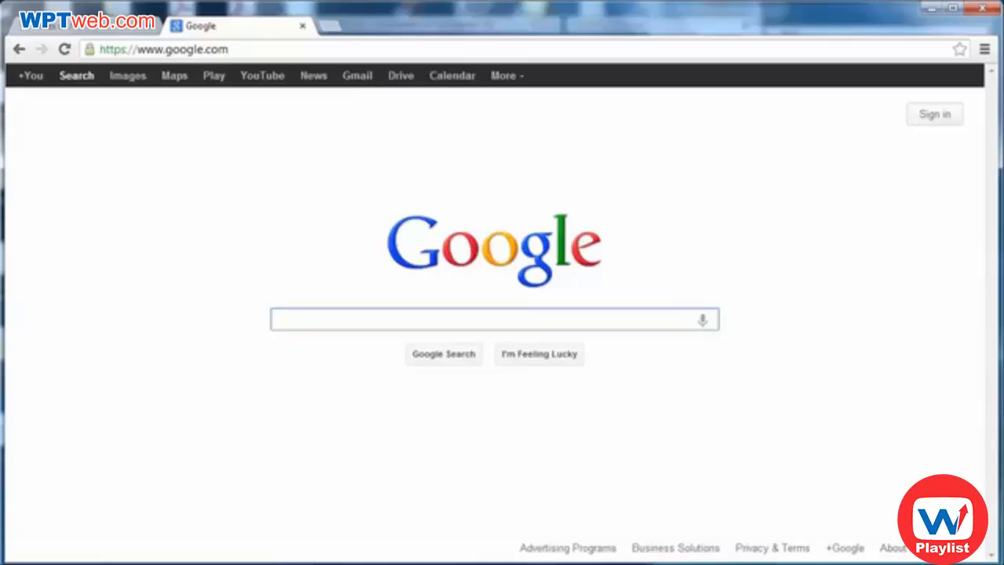
click(494, 320)
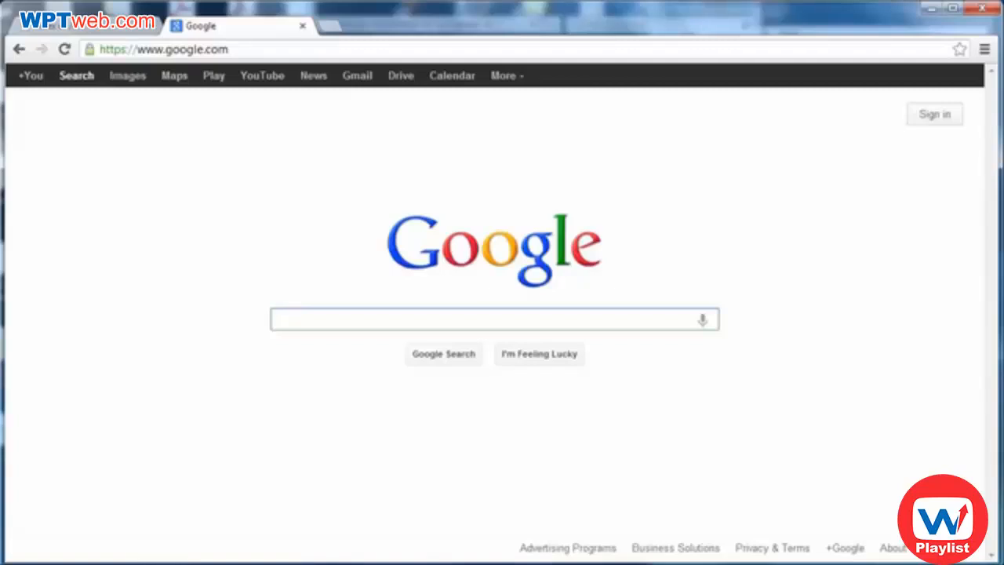
text(Filezilla)
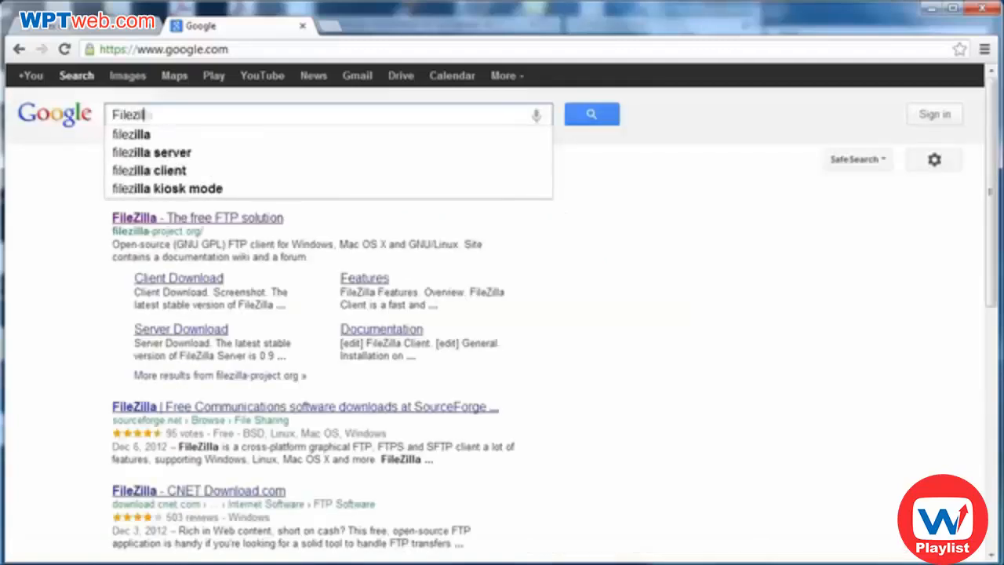
click(591, 113)
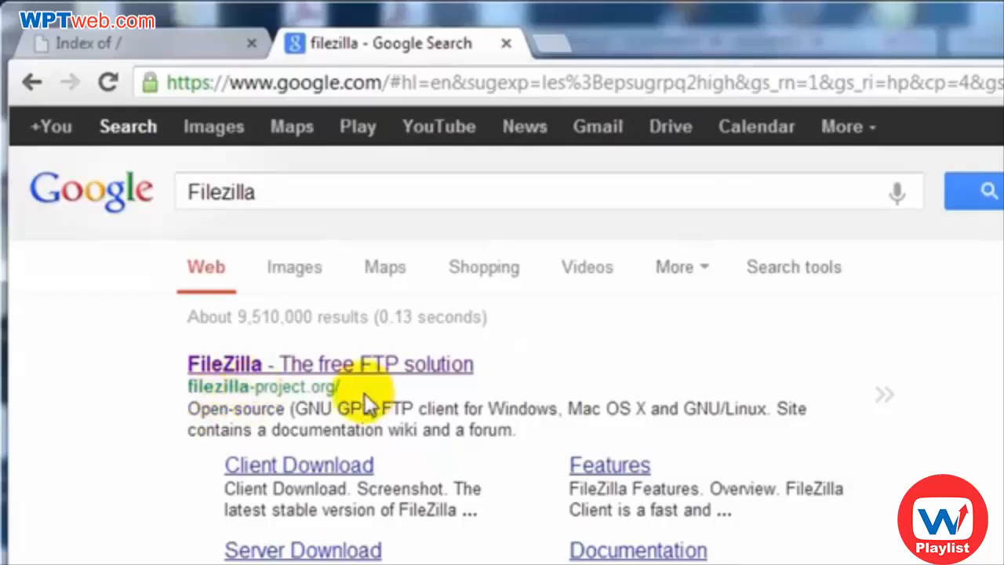
mouse_move(358, 374)
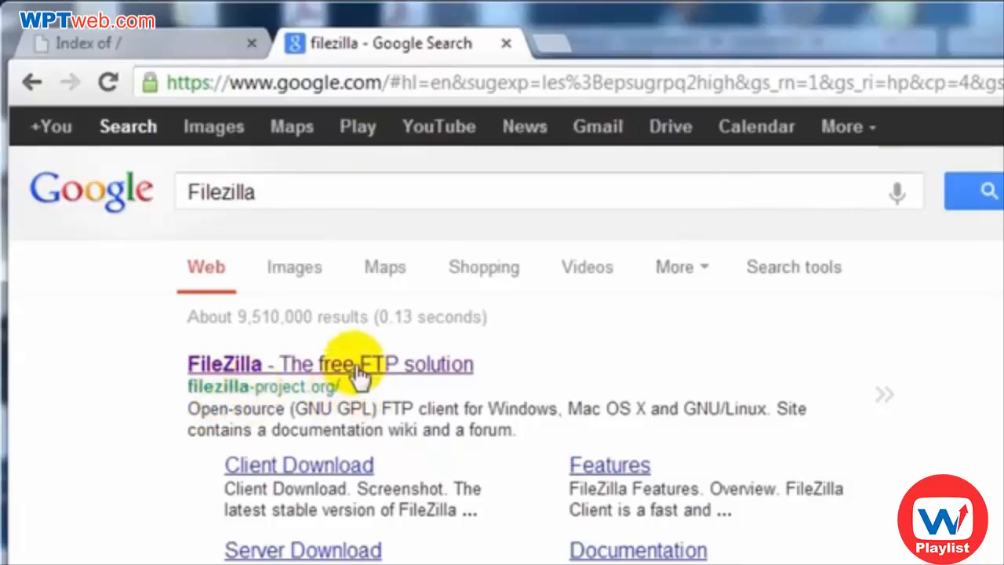
click(330, 364)
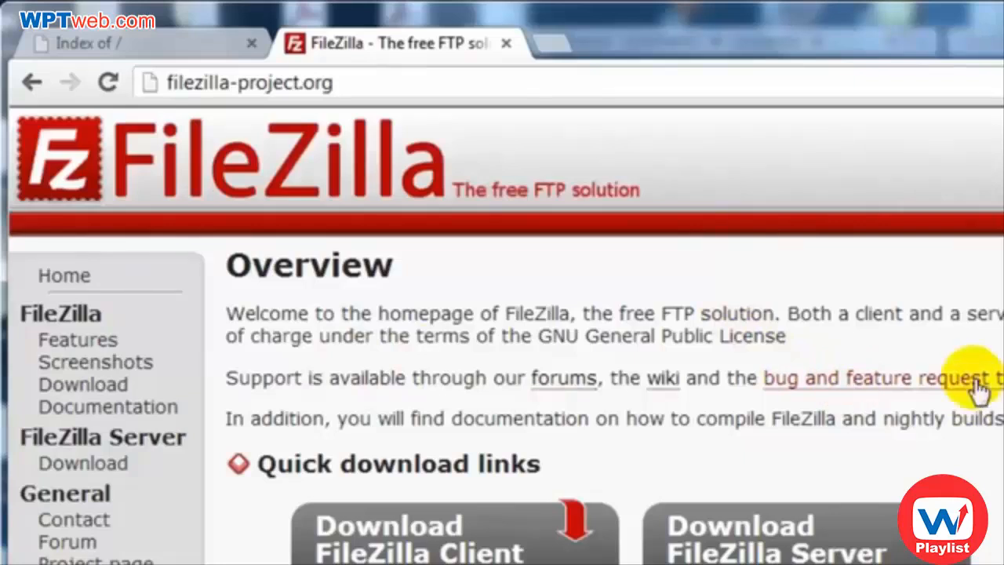
scroll(down, 3)
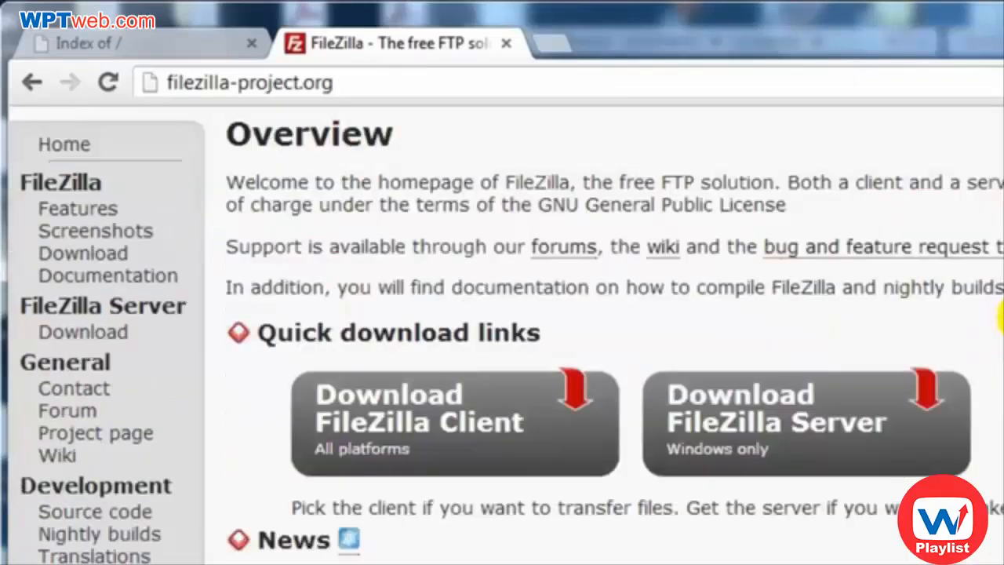
Reach the FileZilla Client 3.6.0.2 download page via Download FileZilla Client
click(418, 424)
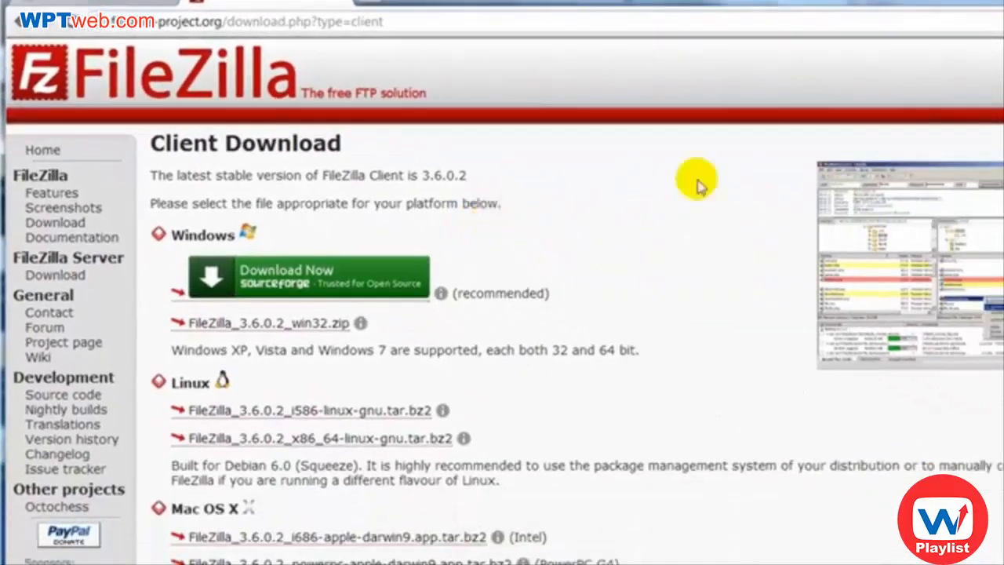
mouse_move(615, 270)
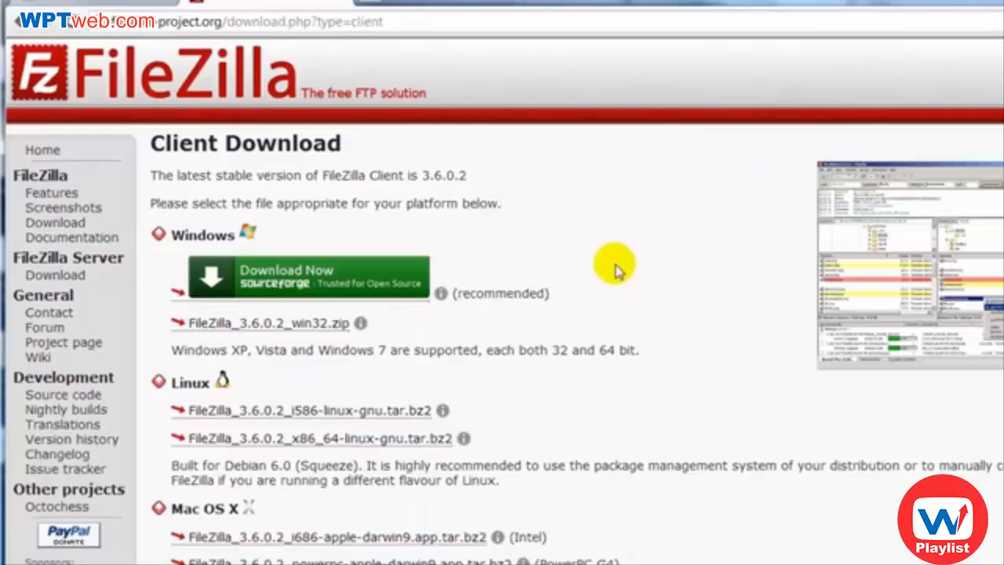
scroll(down, 3)
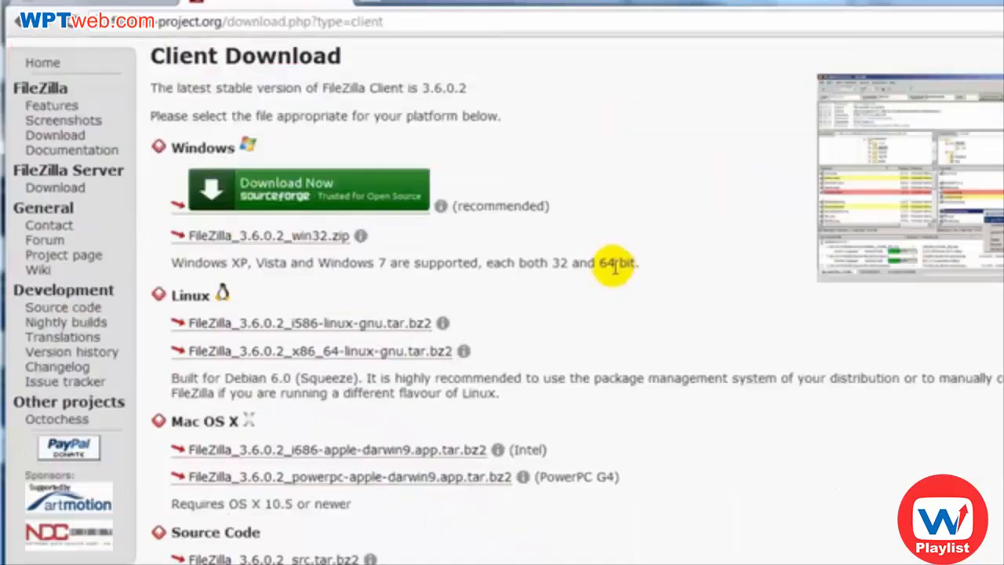
scroll(up, 3)
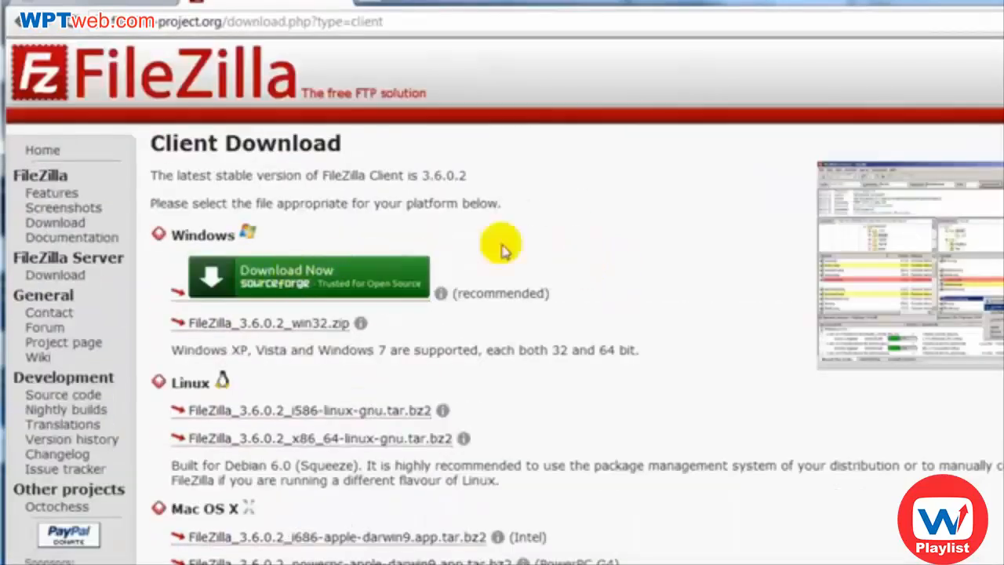
mouse_move(562, 243)
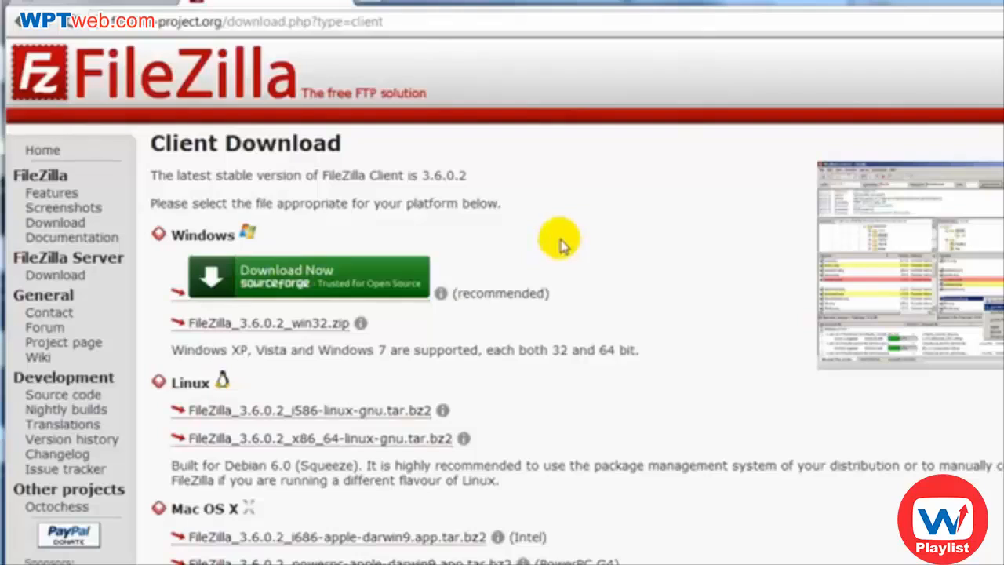
mouse_move(546, 249)
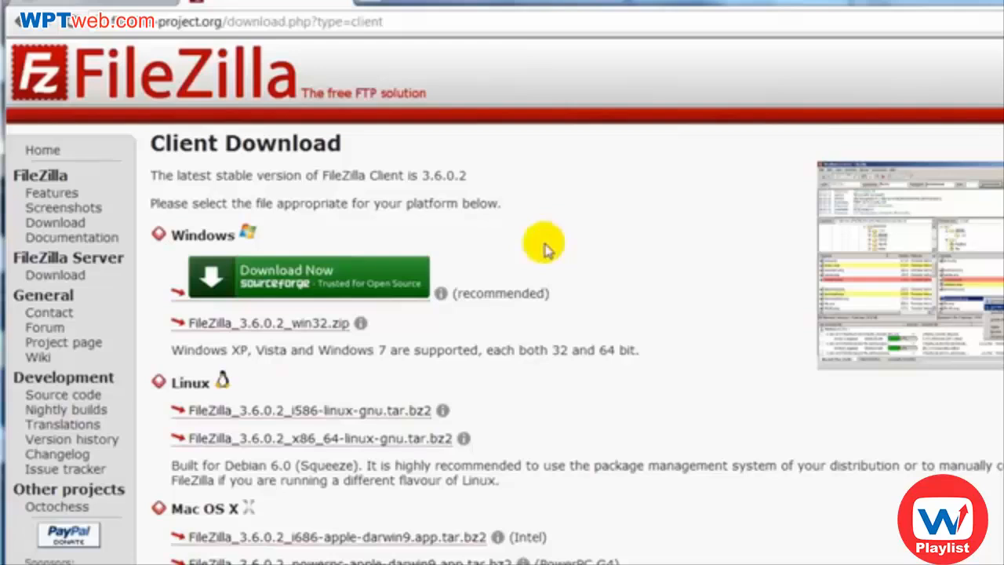
mouse_move(368, 8)
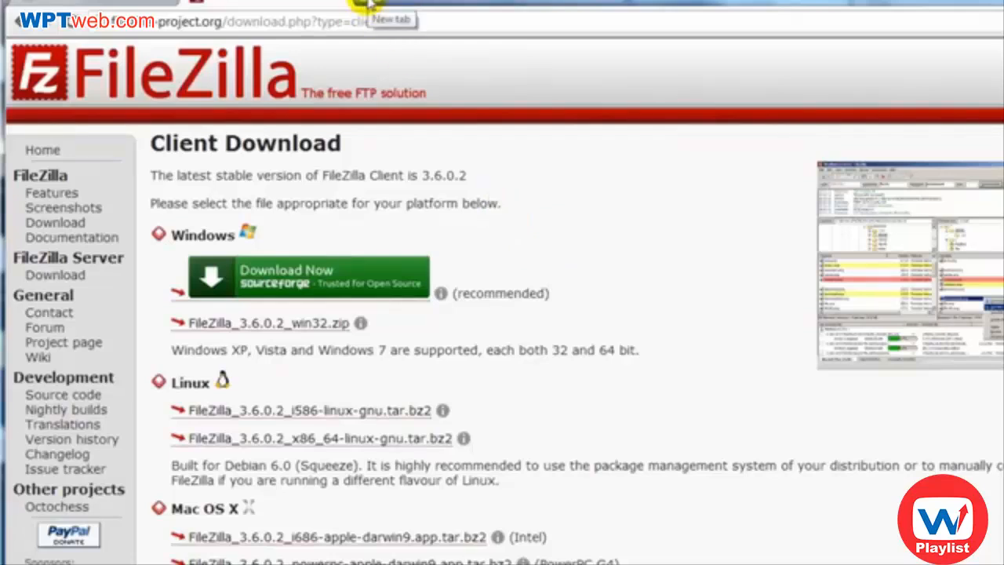
Visit wordpress.com and scroll down to the Download WordPress 4.0 offer
text(wordpress.com)
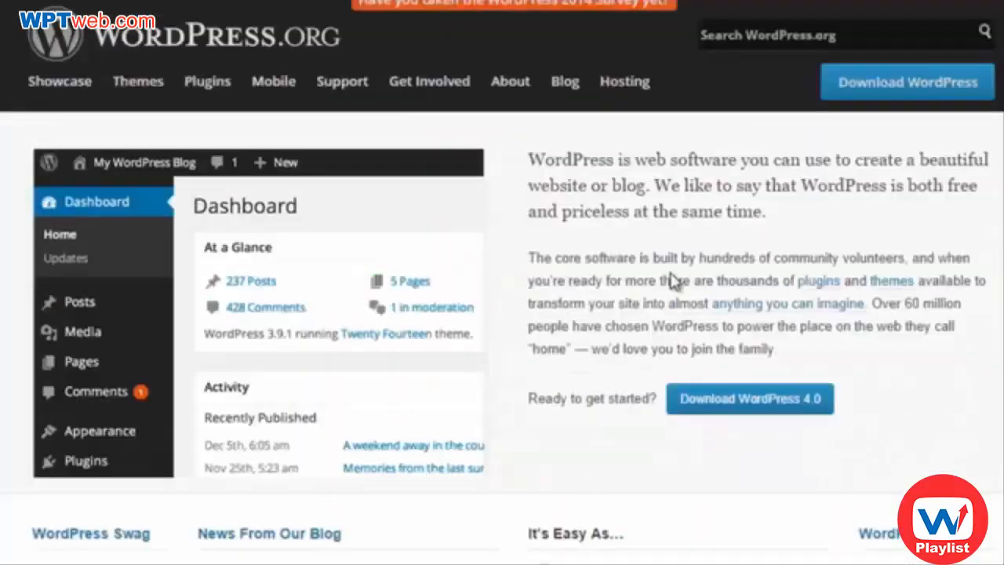
scroll(down, 3)
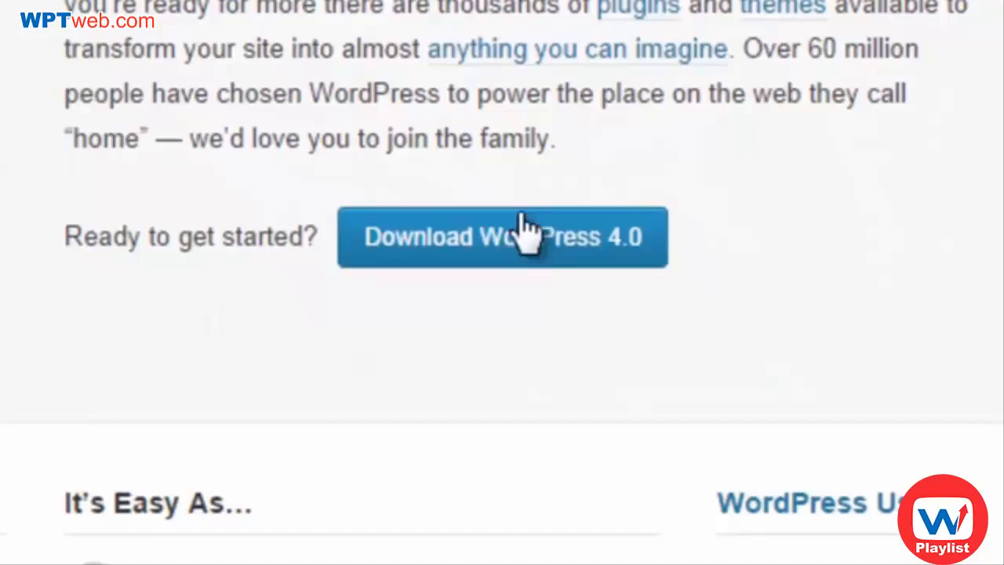
scroll(down, 3)
text(internetprofitsuniversity.com/)
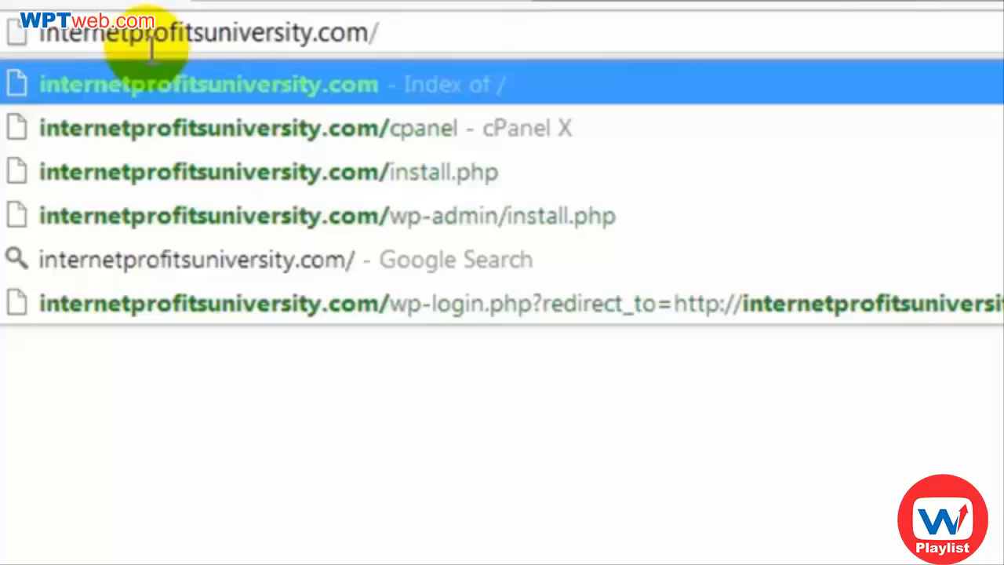
Load the domain's /cpanel home and scroll down to its Databases section
click(305, 129)
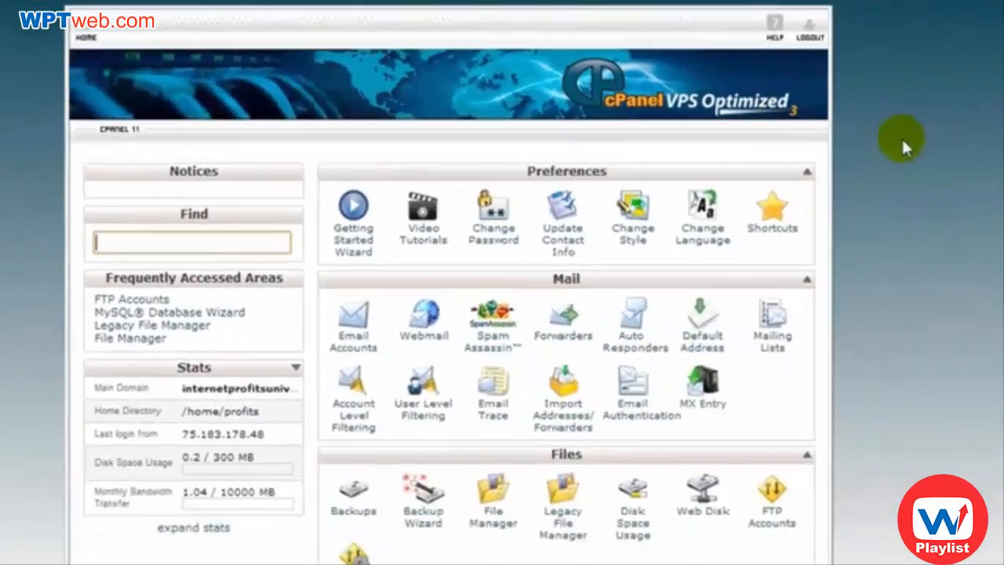
scroll(down, 3)
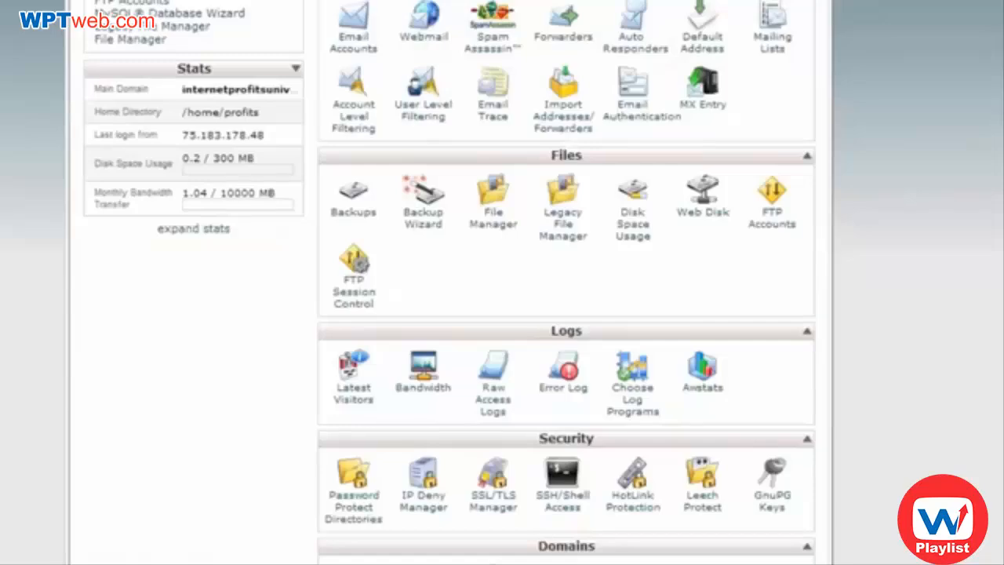
scroll(down, 3)
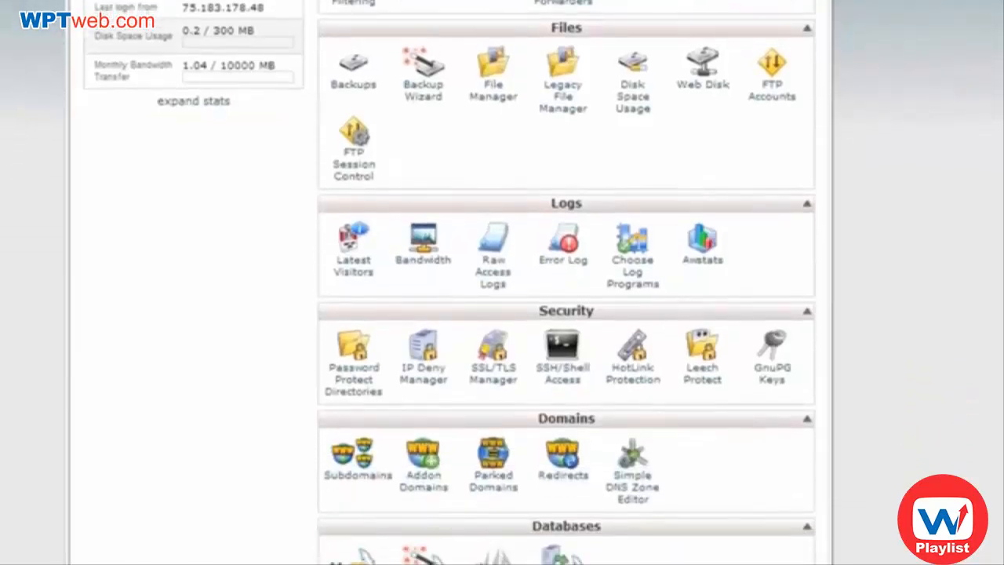
scroll(down, 3)
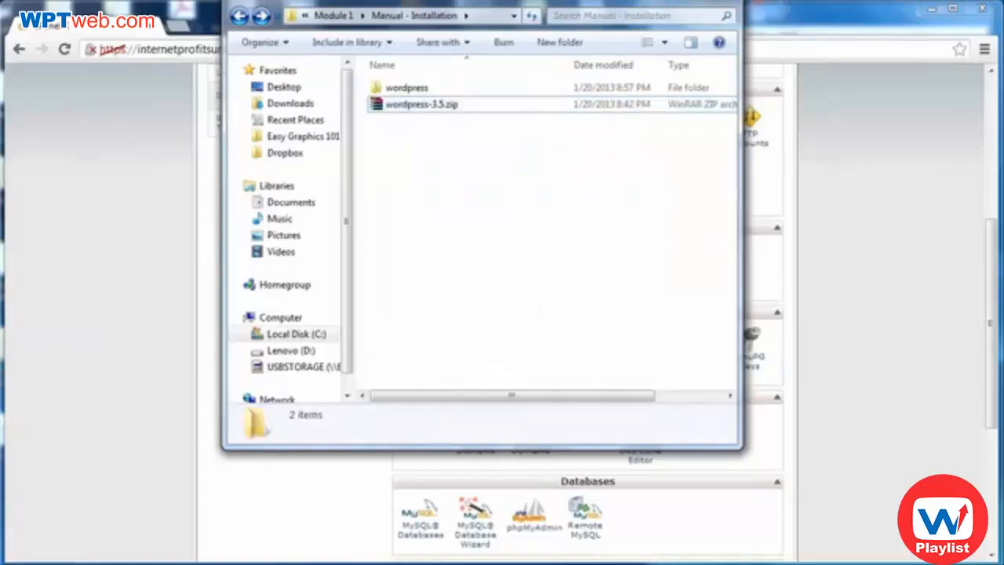
Enter the extracted wordpress folder with its 19 items, then bring up FileZilla
click(406, 88)
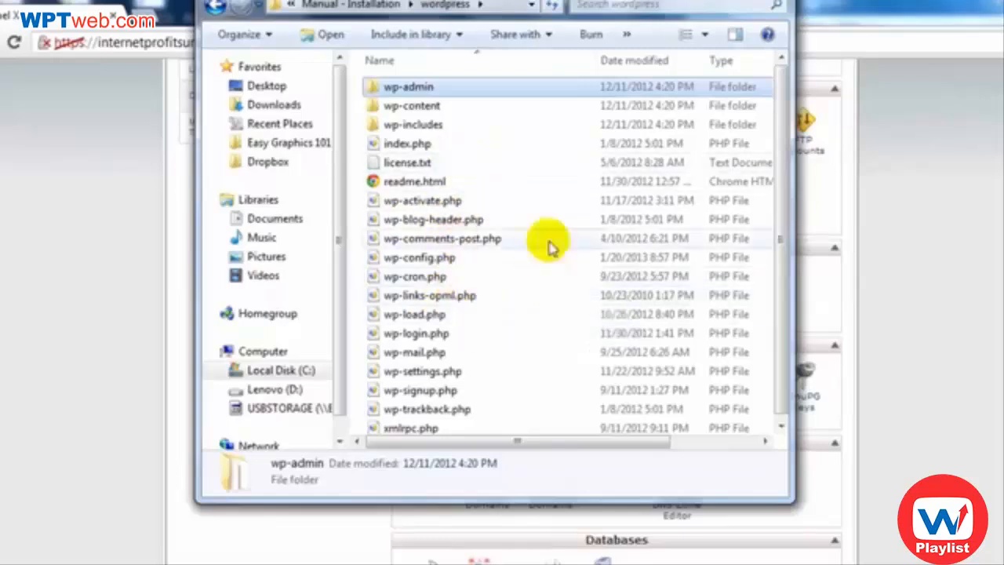
mouse_move(533, 164)
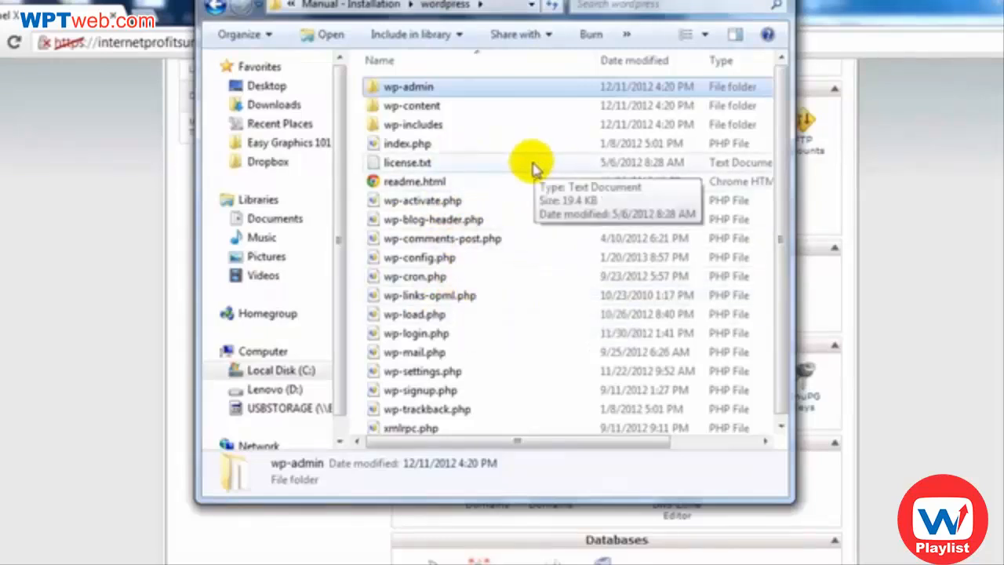
mouse_move(549, 176)
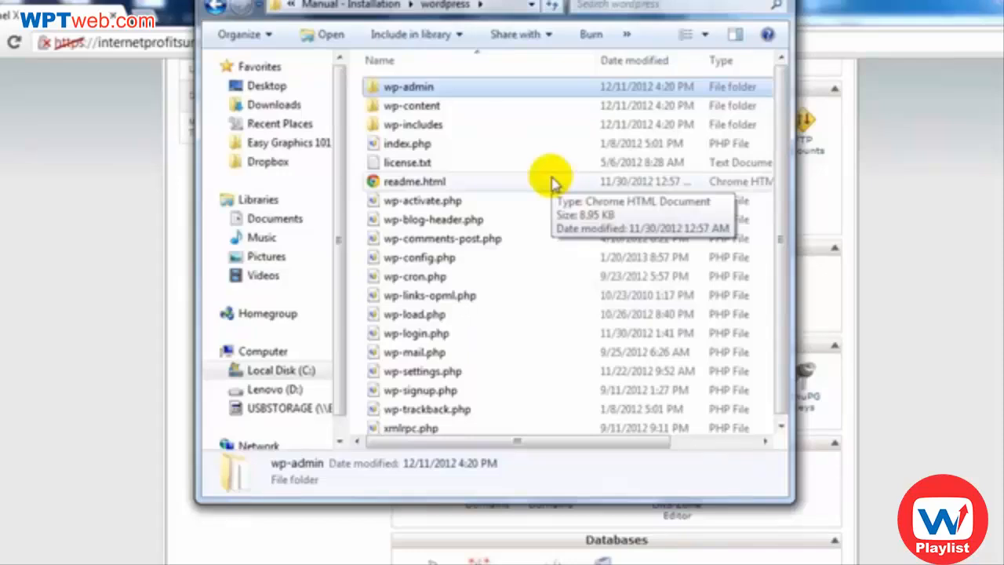
mouse_move(537, 185)
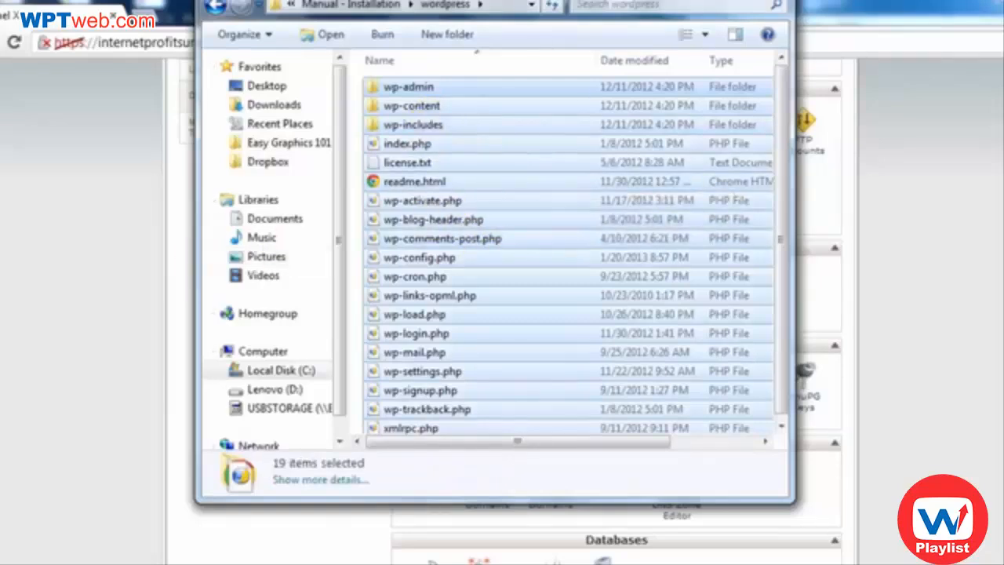
click(8, 557)
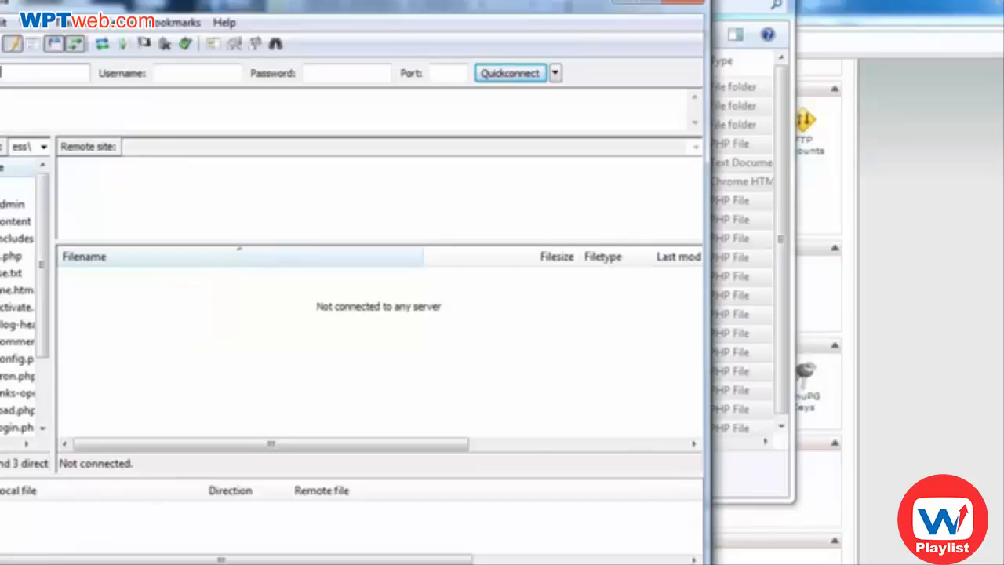
Connect FileZilla to the hosting server with host ftp.yourdomain, username and password via Quickconnect
text(ftp.yourdo)
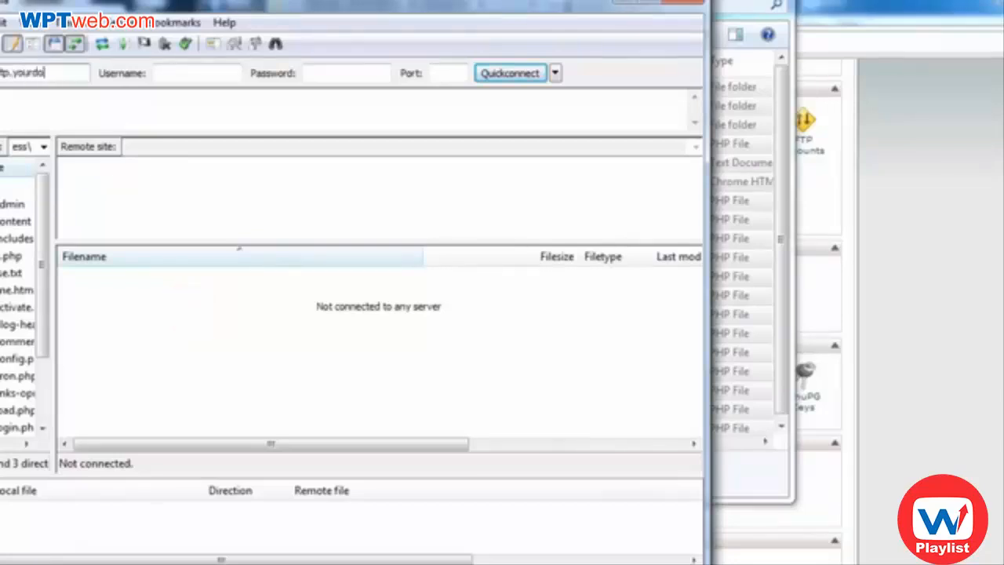
triple_click(44, 72)
text(tp.)
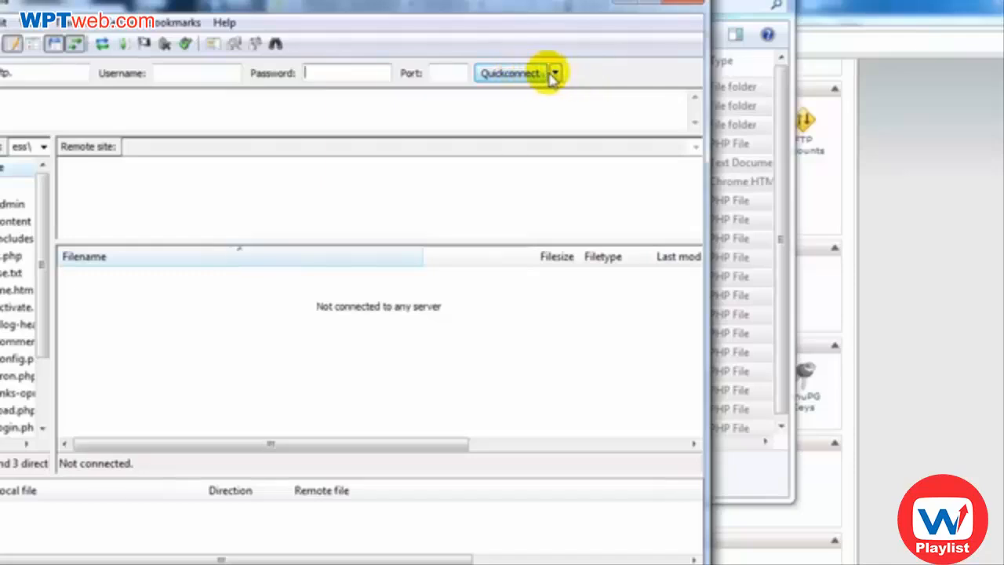
mouse_move(257, 79)
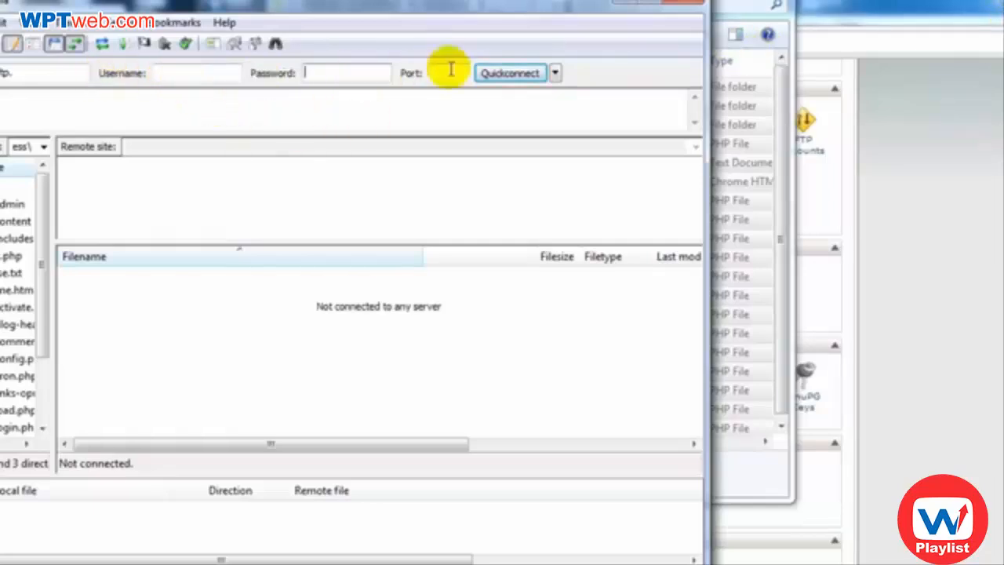
mouse_move(483, 82)
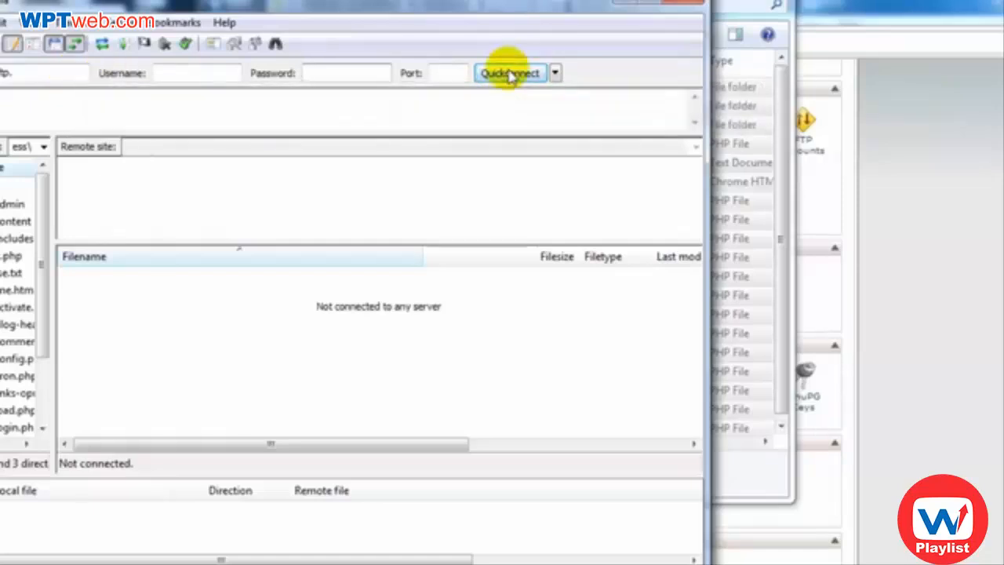
click(508, 74)
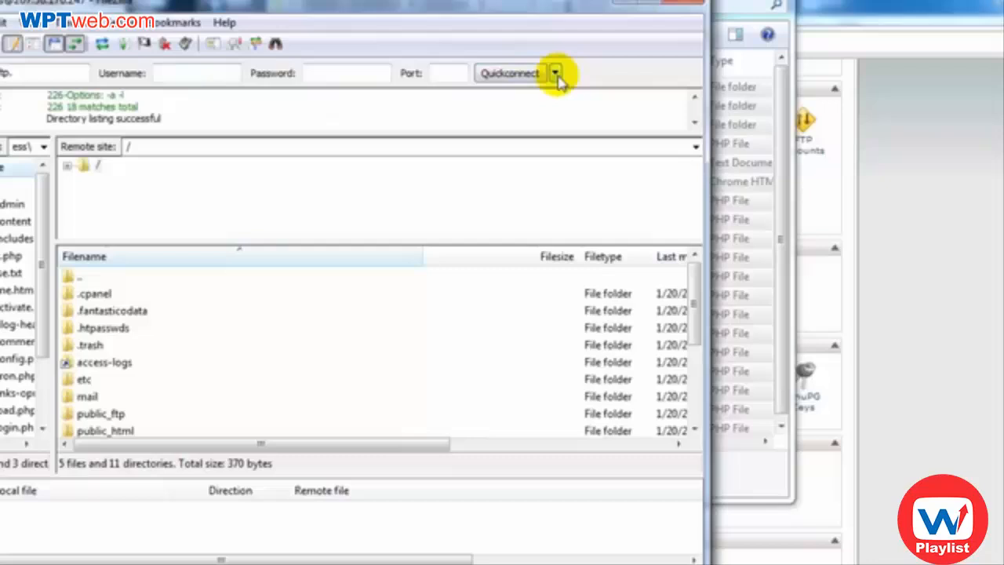
mouse_move(556, 73)
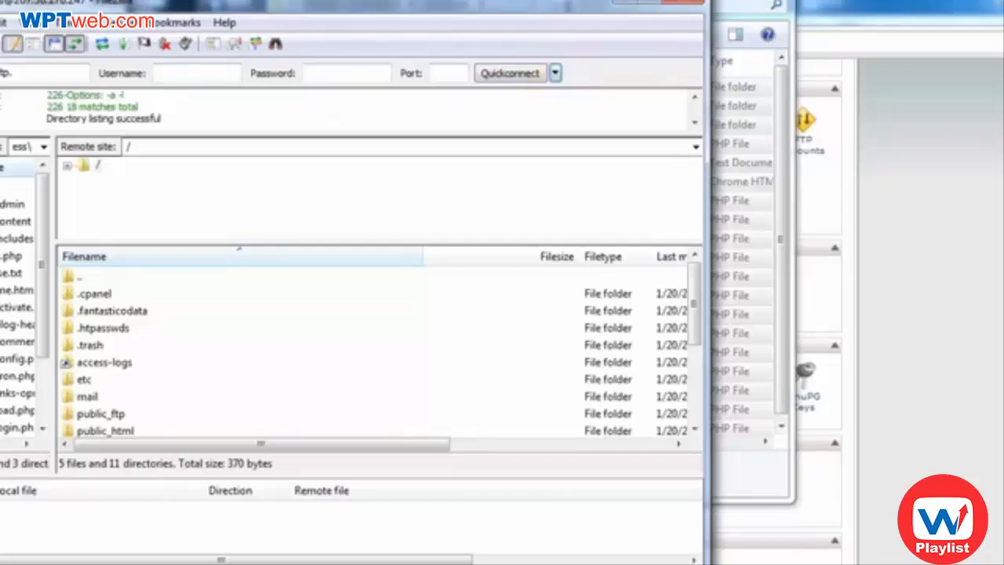
Enter the remote public_html folder, which holds only an .htaccess file
click(103, 361)
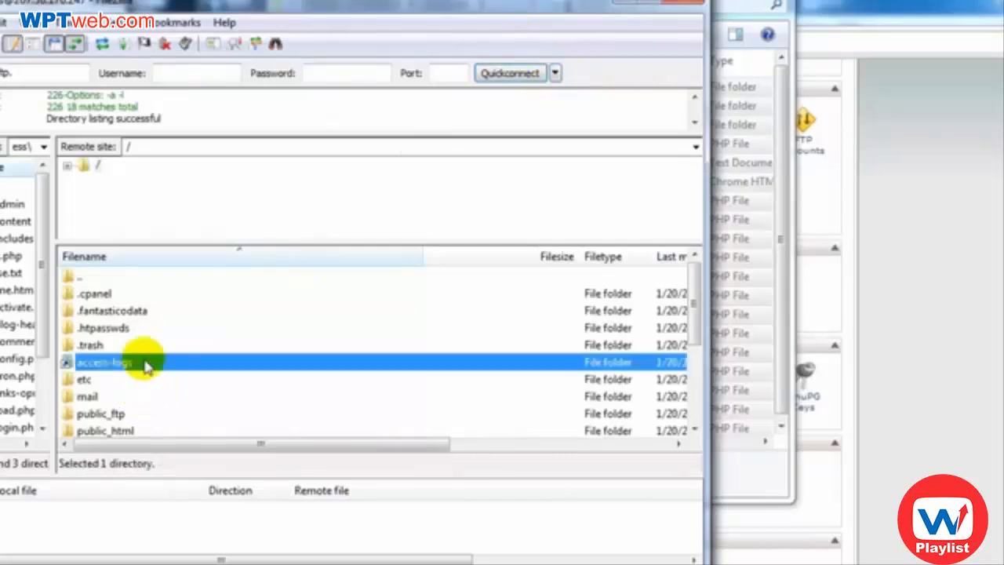
scroll(down, 3)
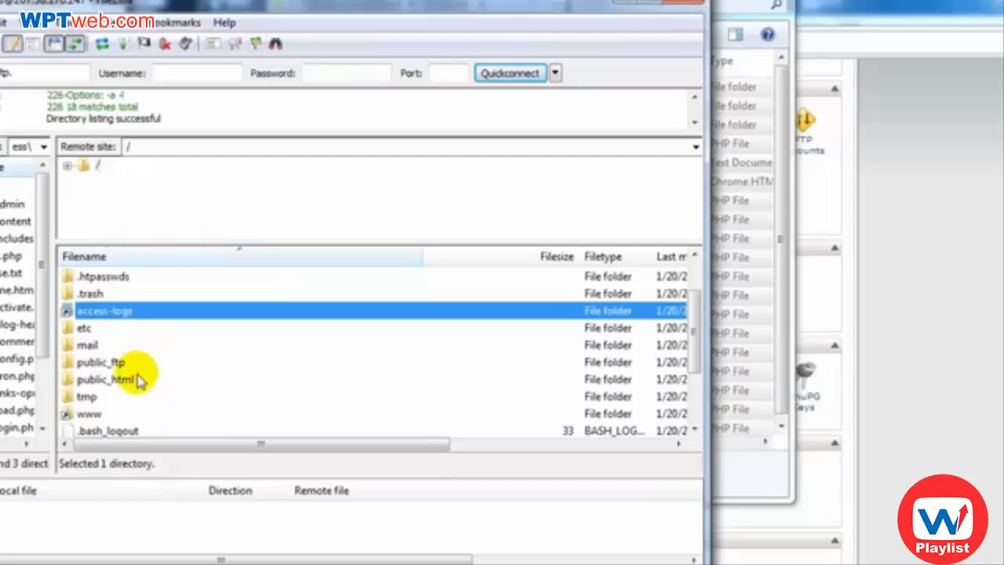
click(102, 378)
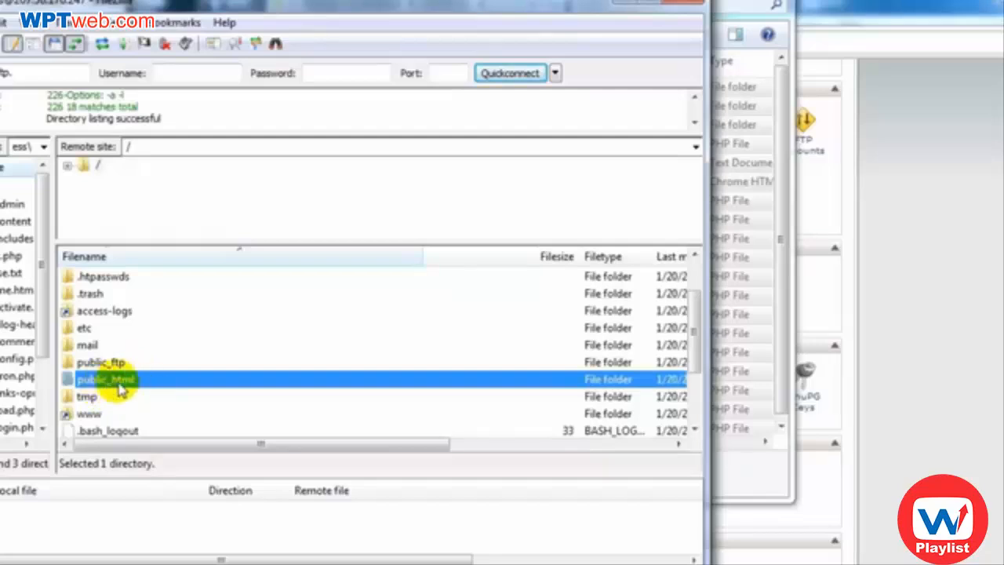
double_click(106, 380)
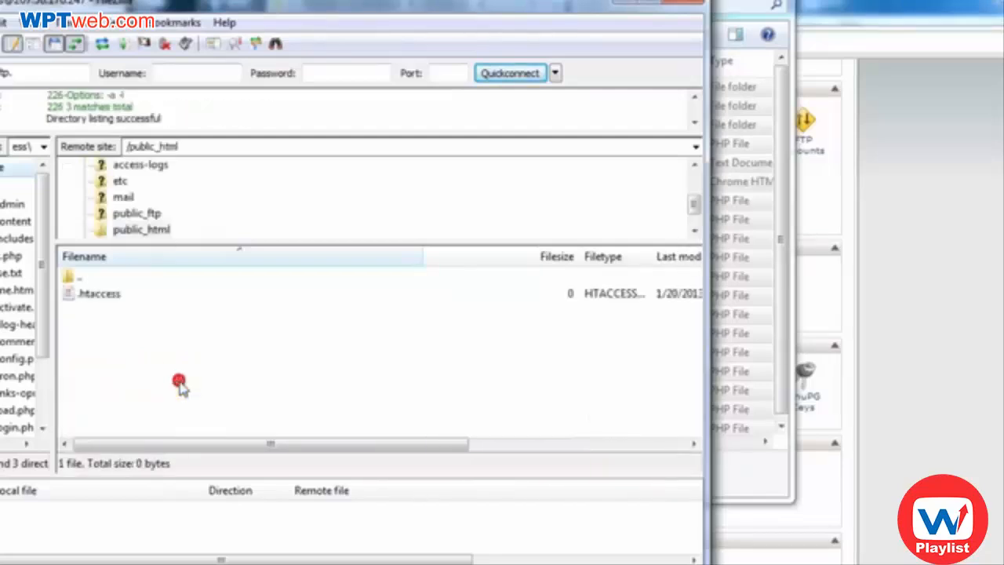
mouse_move(195, 211)
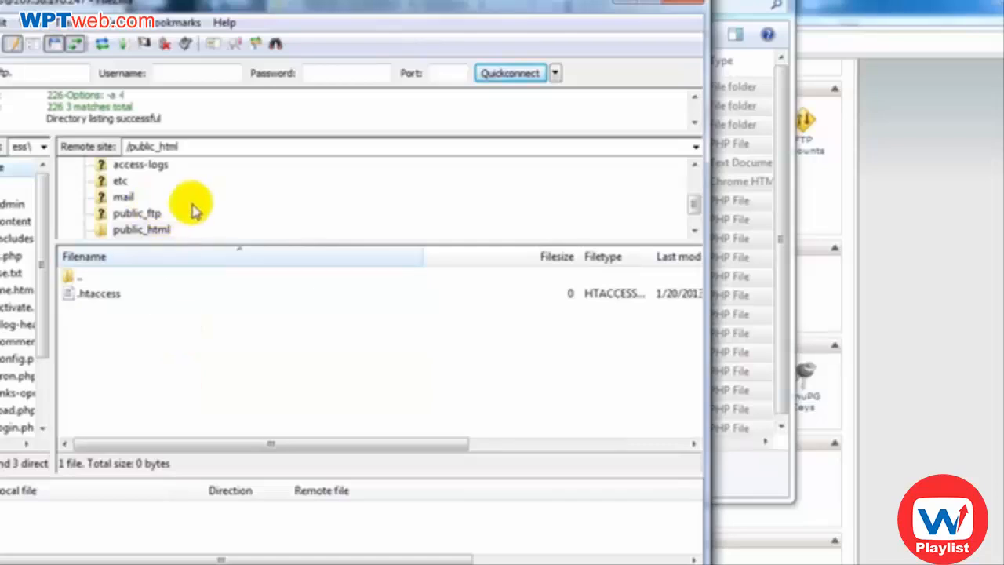
mouse_move(279, 284)
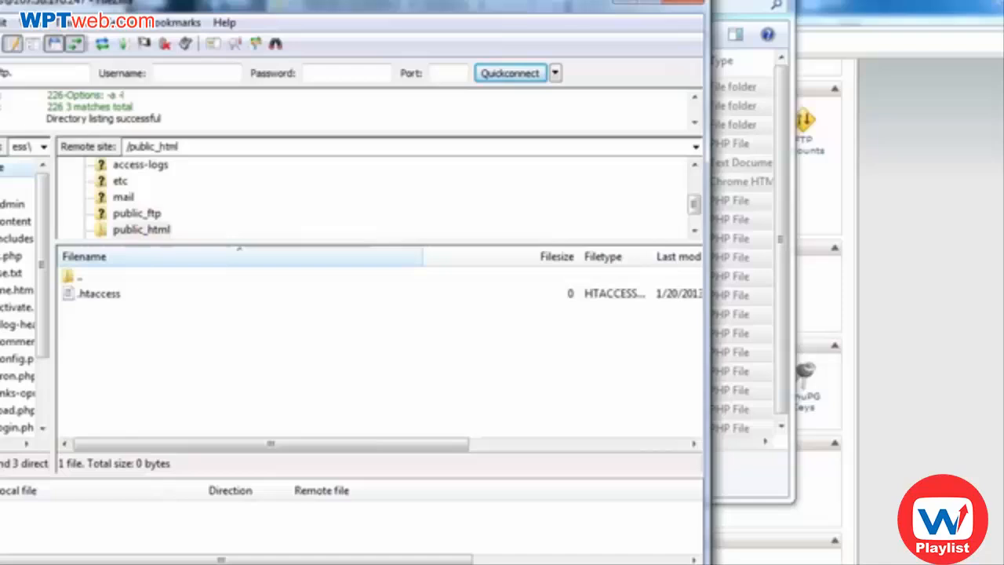
mouse_move(223, 358)
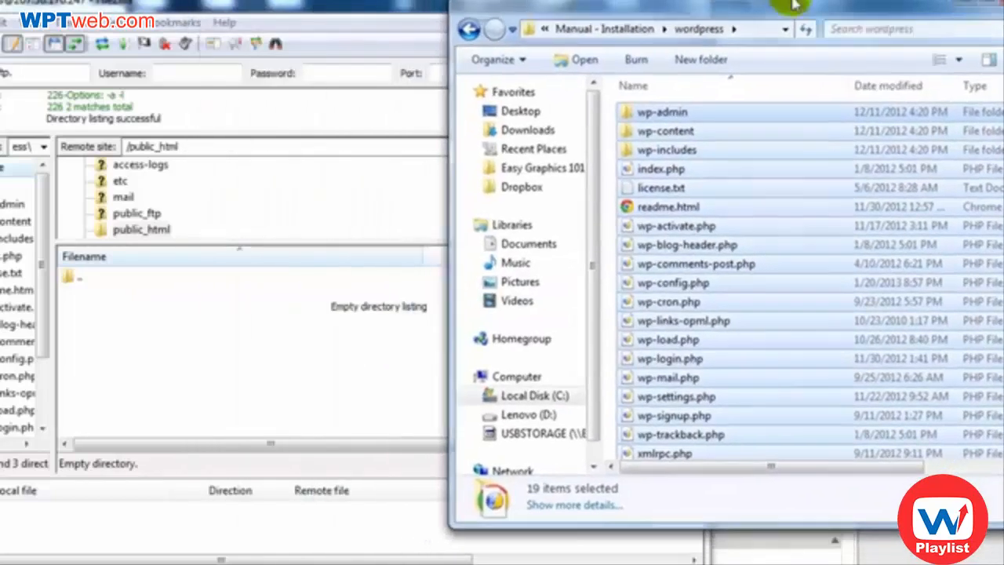
mouse_move(783, 164)
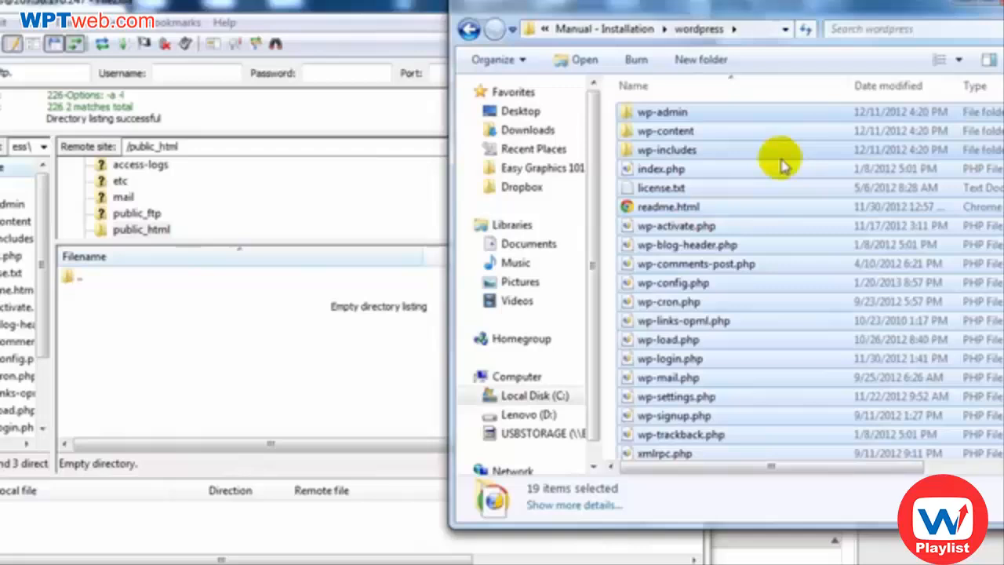
mouse_move(677, 244)
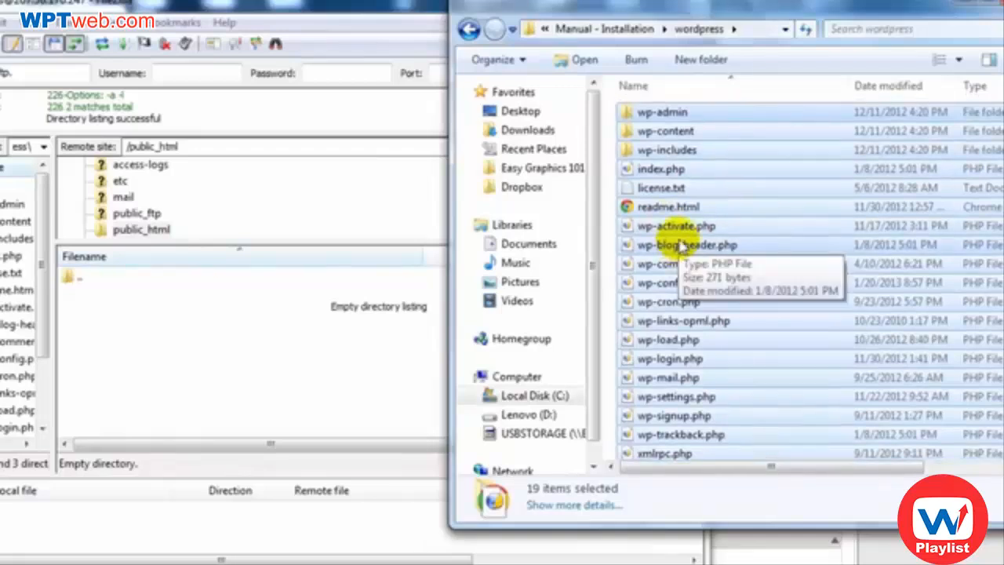
mouse_move(216, 321)
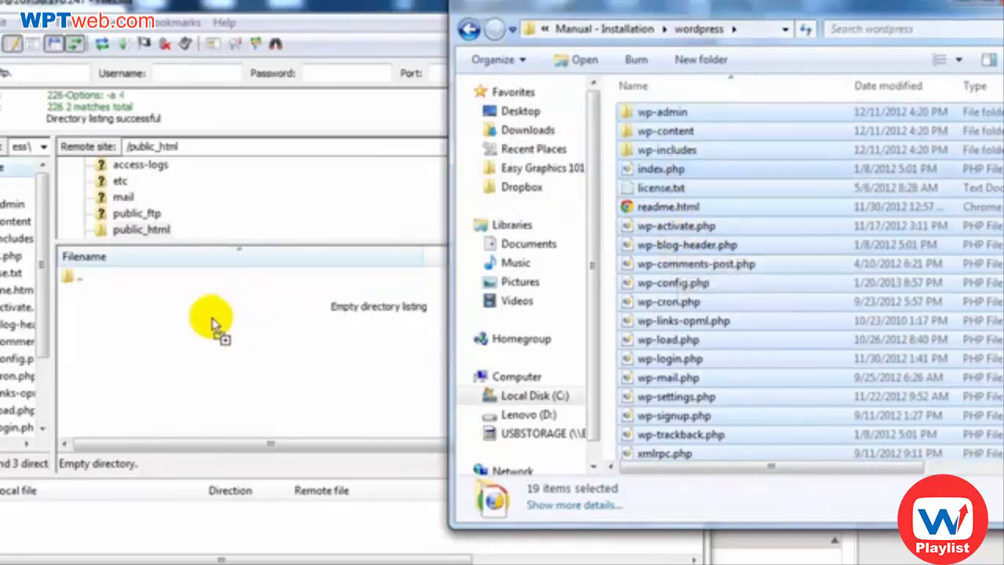
mouse_move(223, 342)
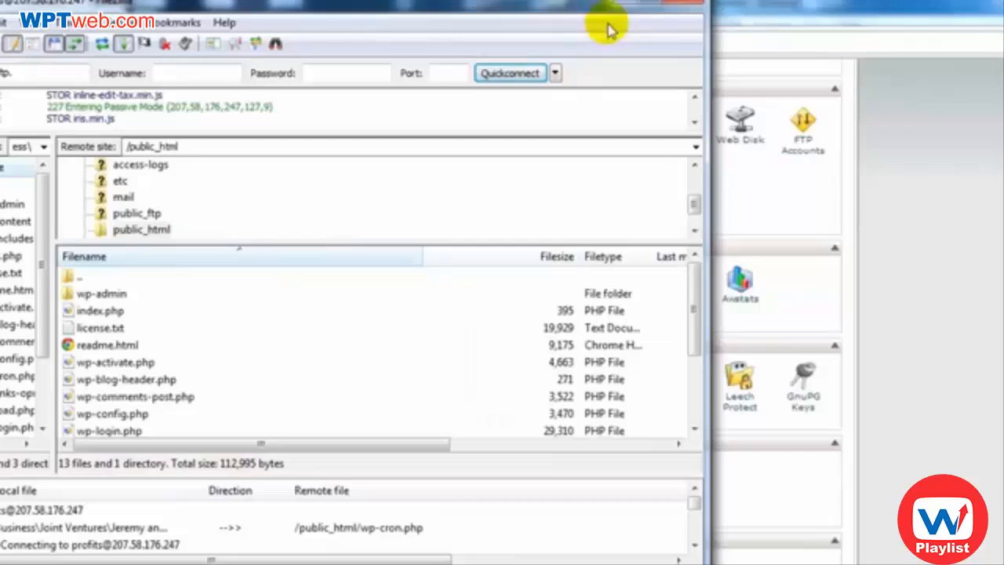
mouse_move(609, 16)
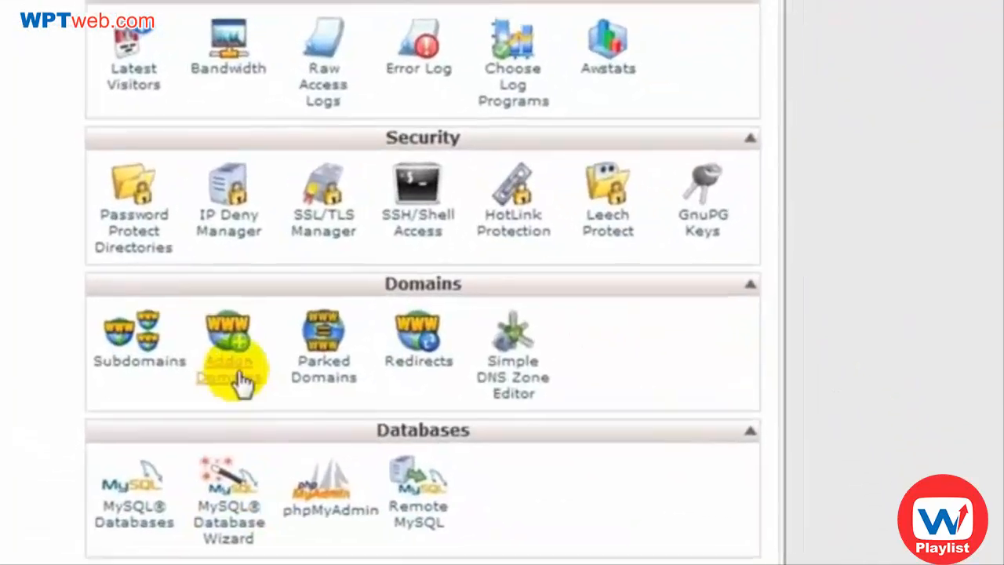
Start cPanel's MySQL Database Wizard to create profits_db and profits_user
scroll(down, 3)
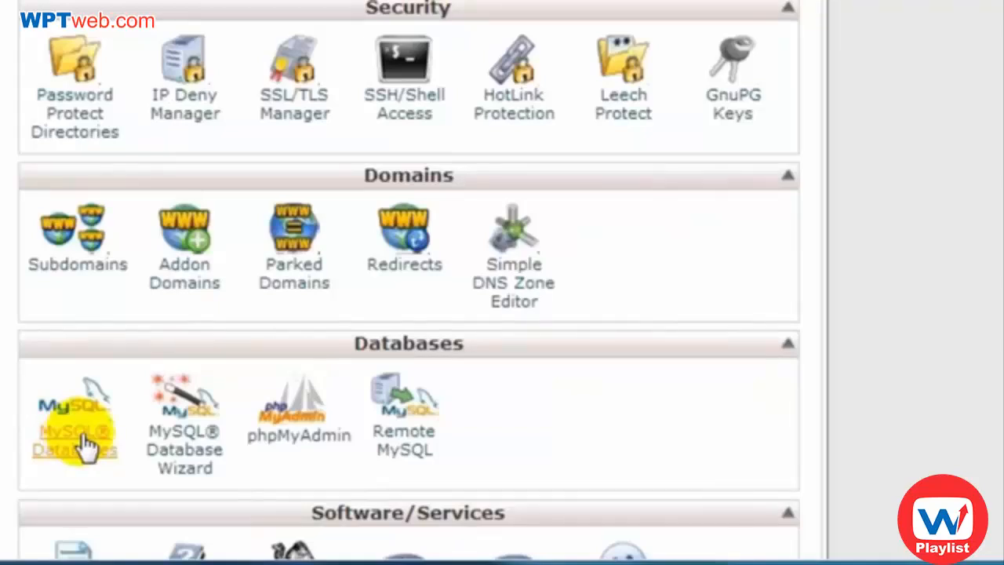
mouse_move(185, 452)
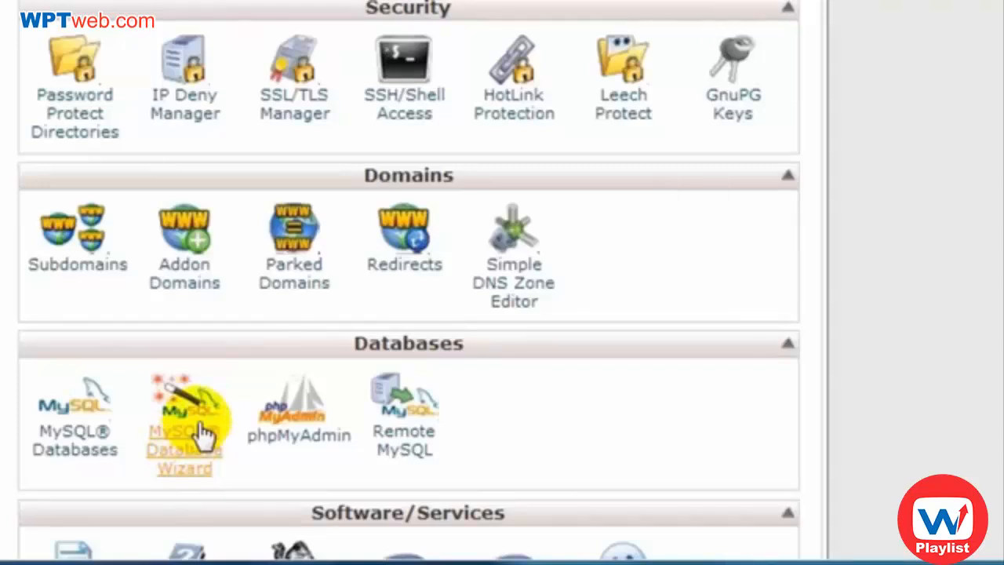
click(184, 436)
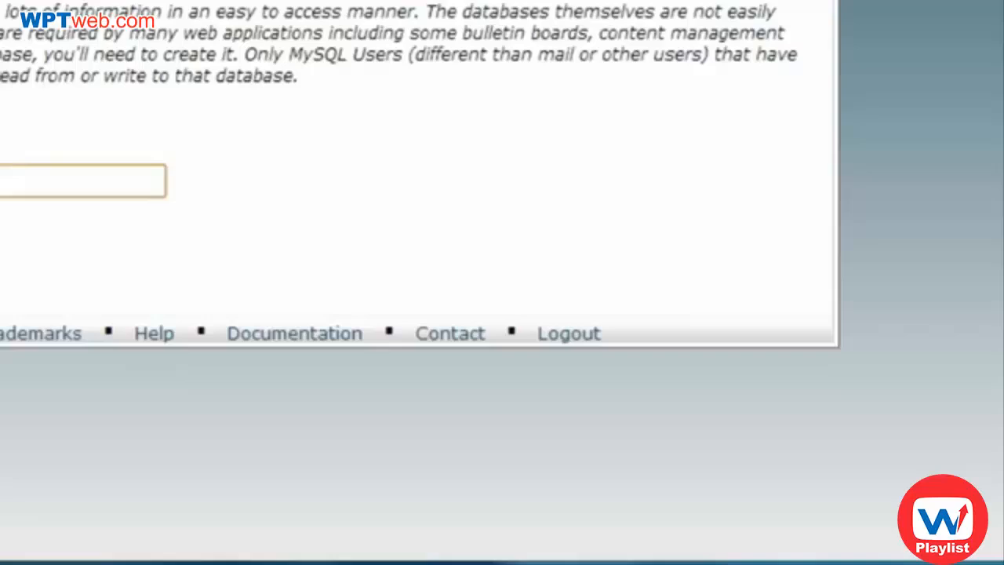
mouse_move(228, 144)
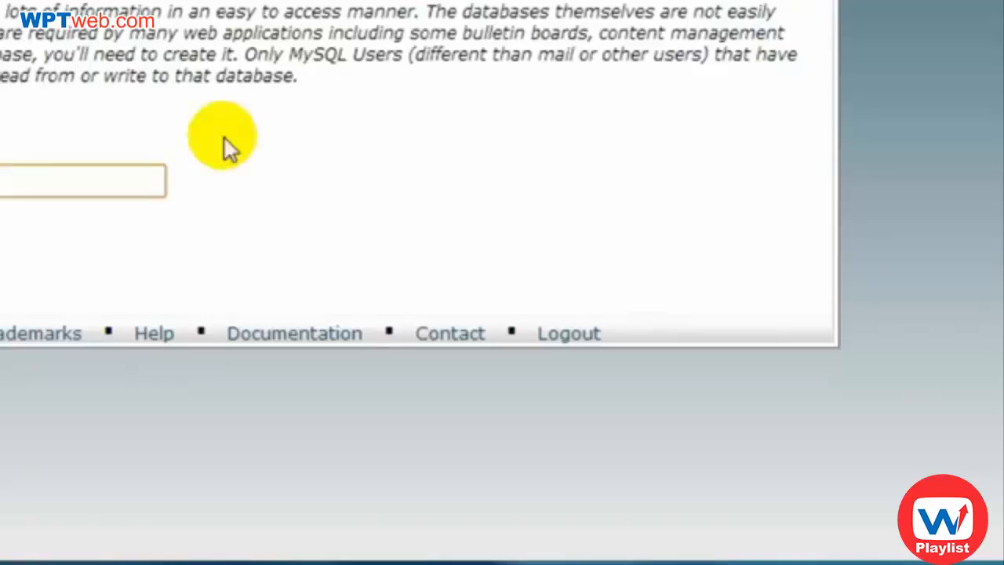
mouse_move(227, 144)
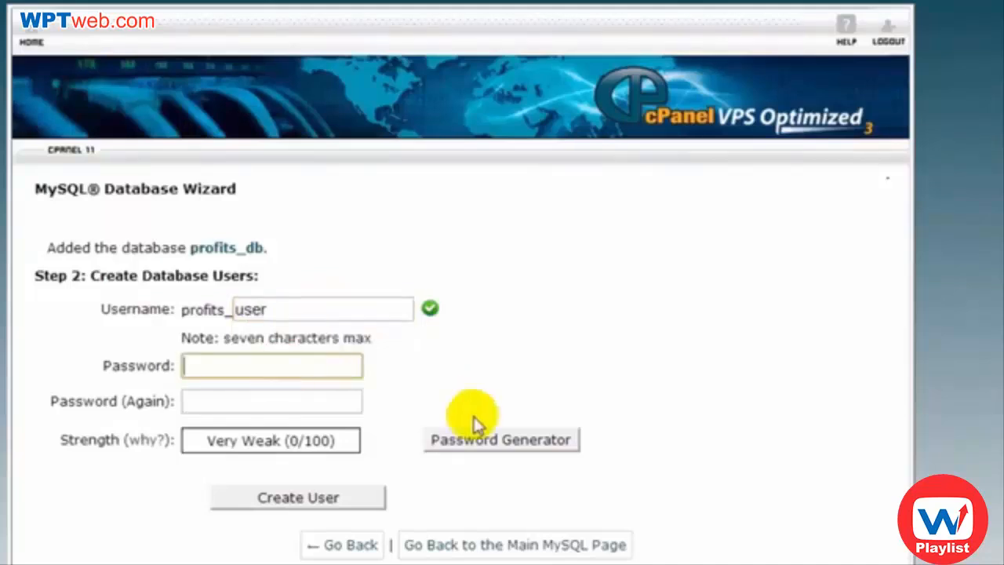
mouse_move(477, 455)
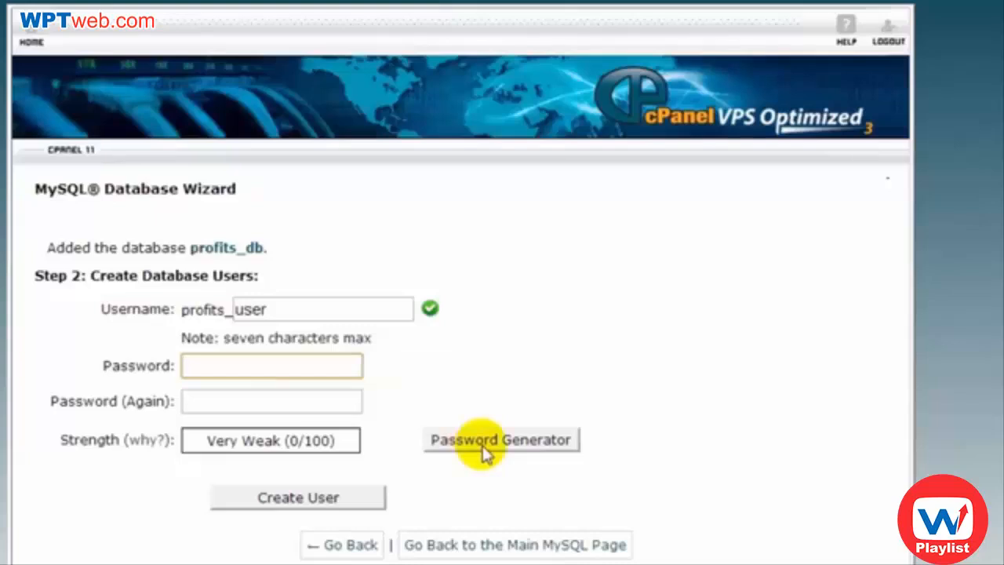
Generate a strong password for profits_user, note it in Notepad, confirm and use it
click(500, 440)
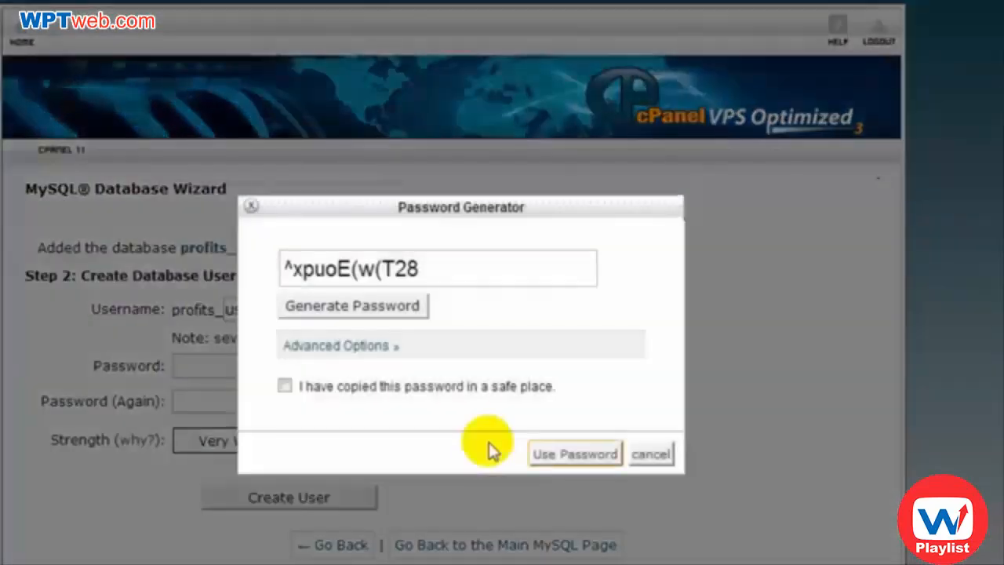
triple_click(436, 268)
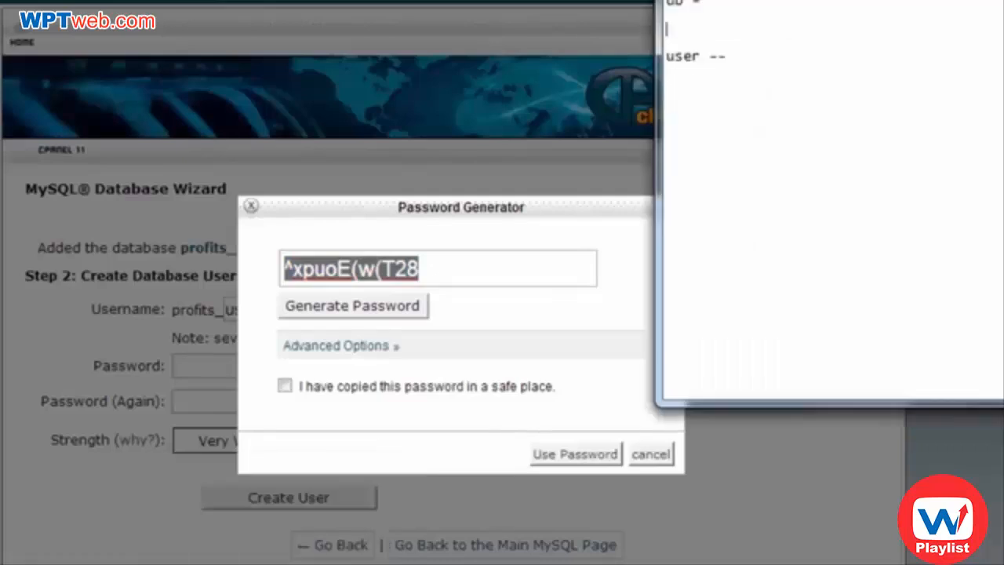
mouse_move(634, 233)
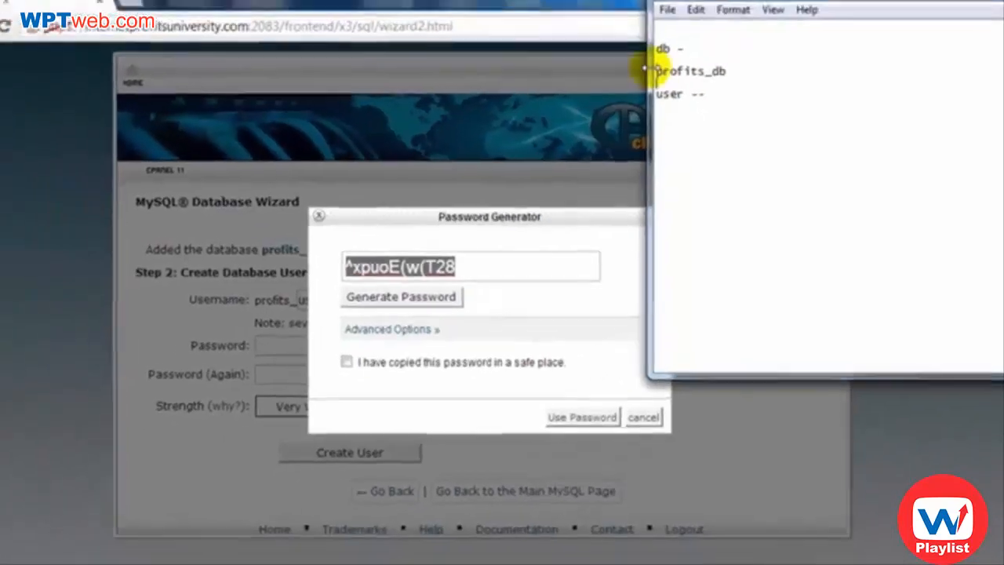
text(profits_user)
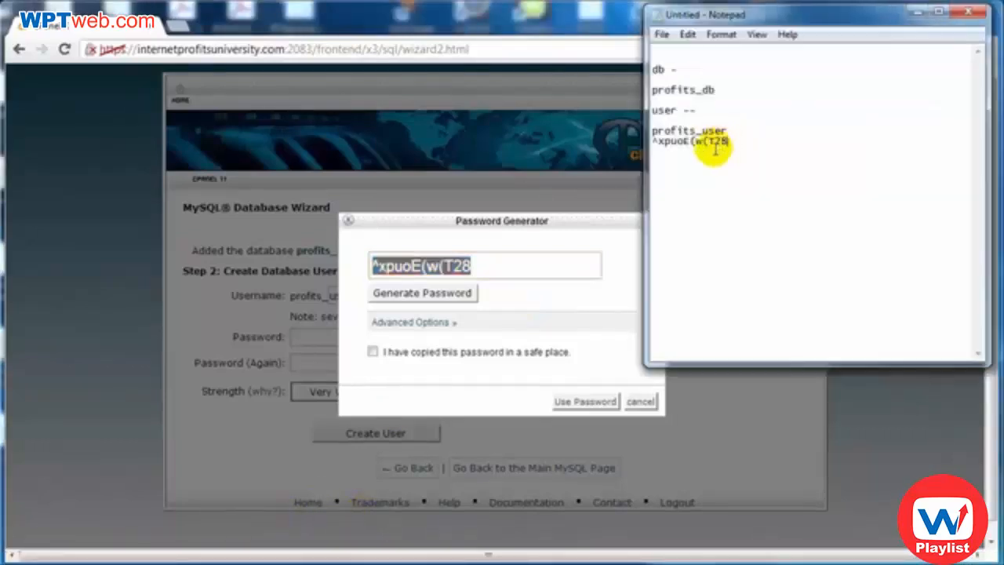
click(374, 351)
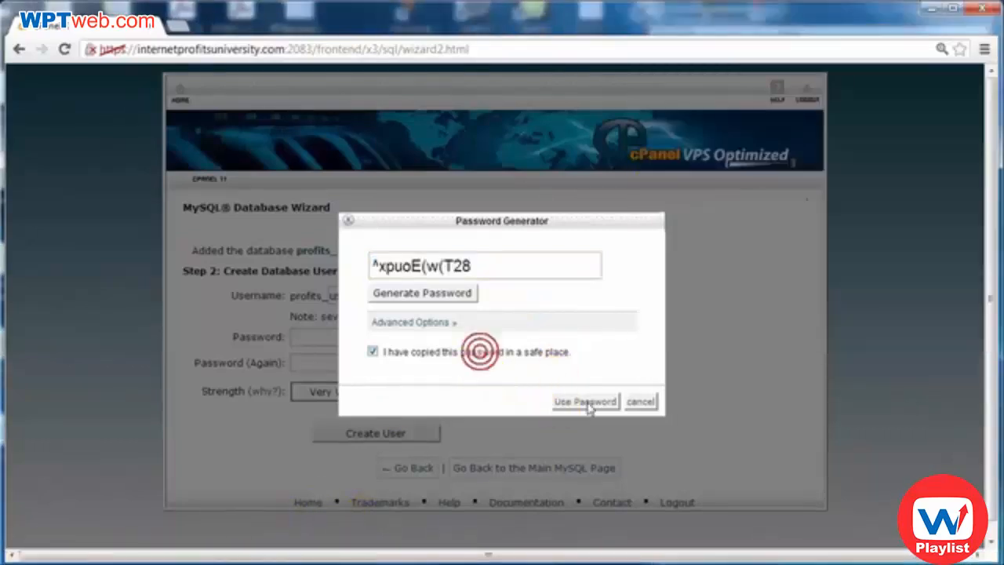
click(584, 402)
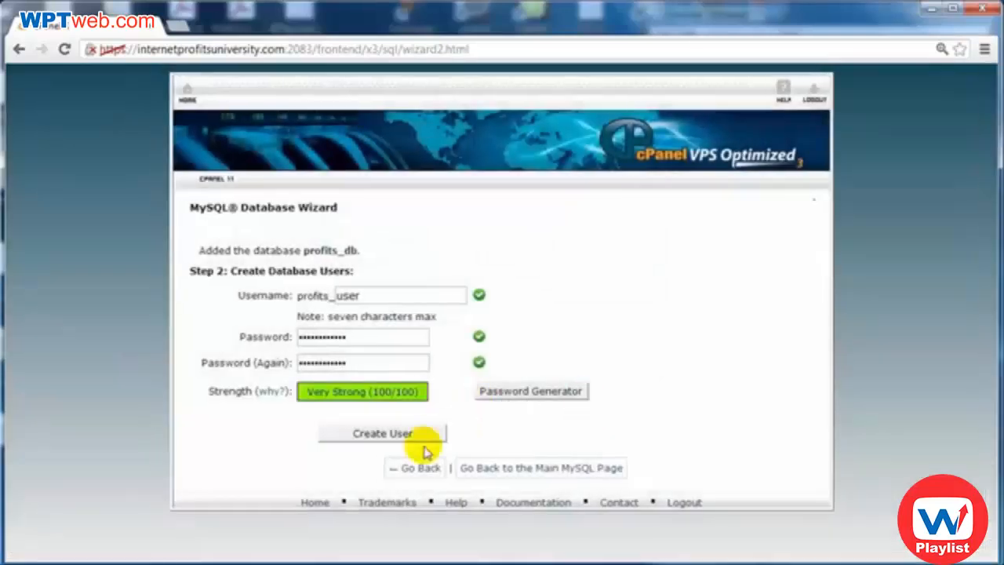
Create profits_user and grant it ALL PRIVILEGES on profits_db
click(383, 433)
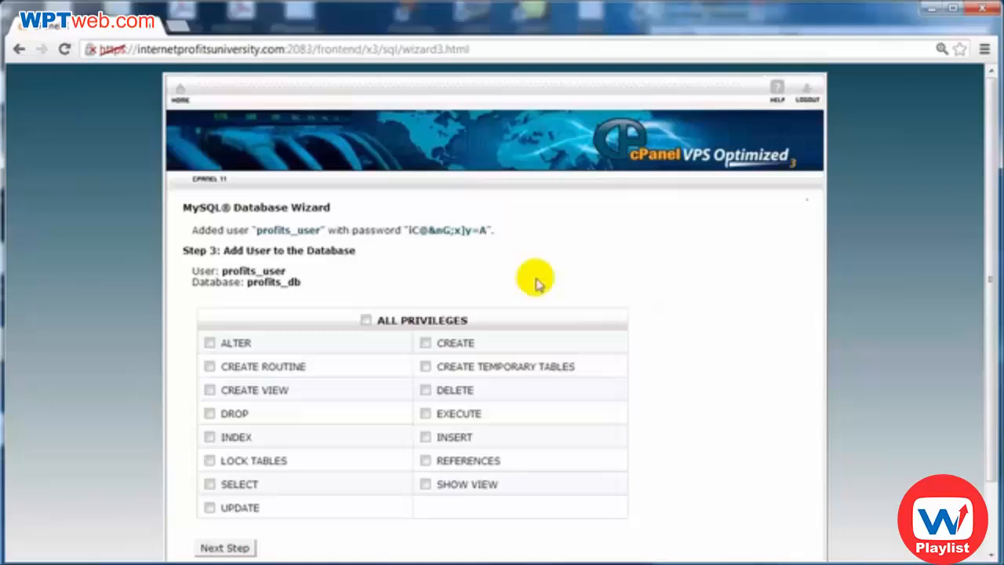
mouse_move(368, 322)
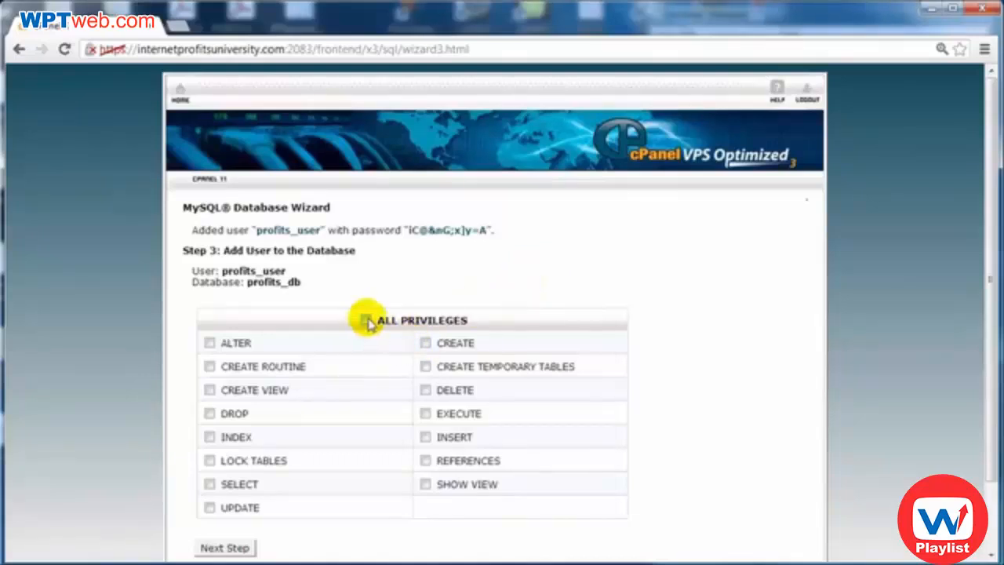
click(224, 546)
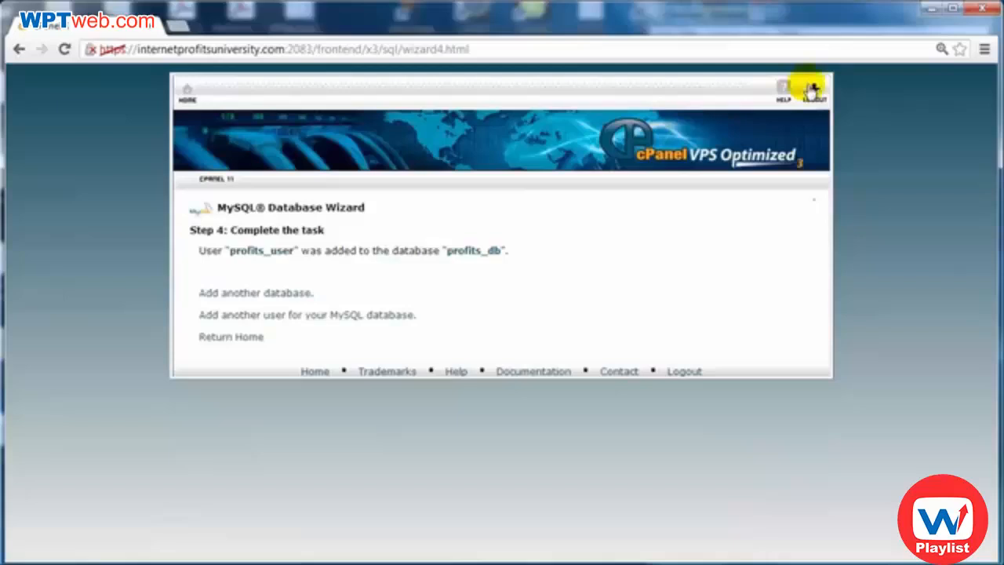
mouse_move(536, 446)
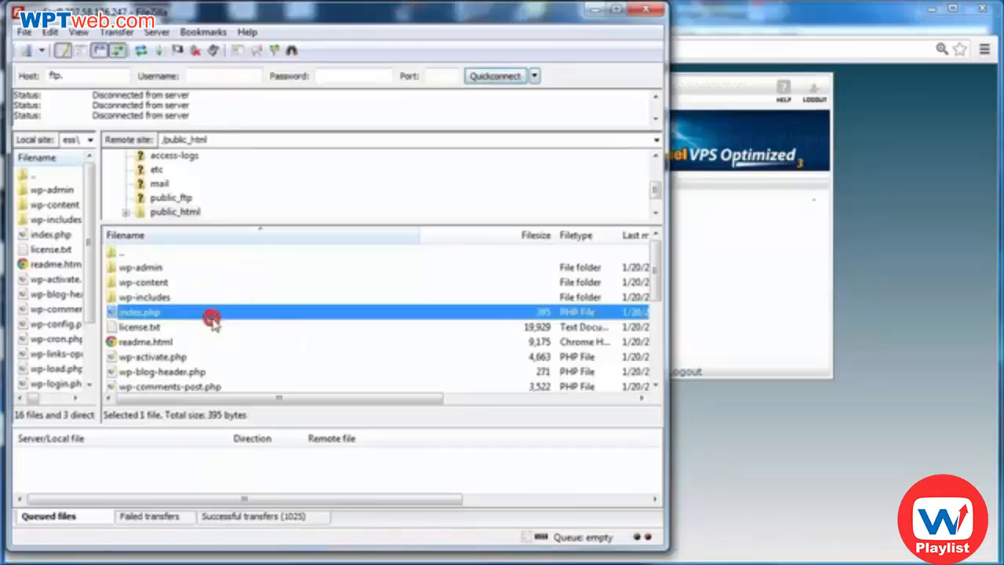
mouse_move(584, 288)
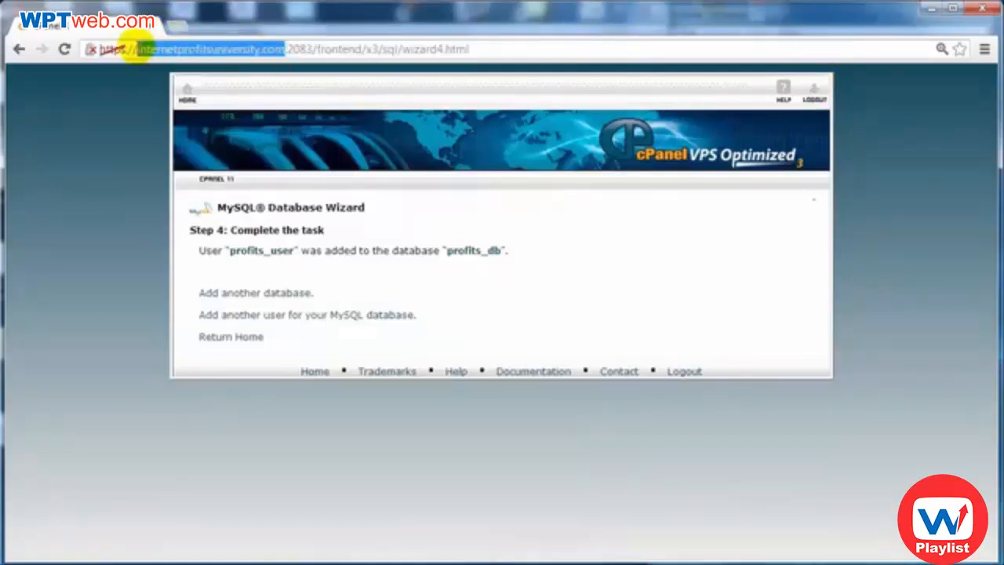
mouse_move(157, 73)
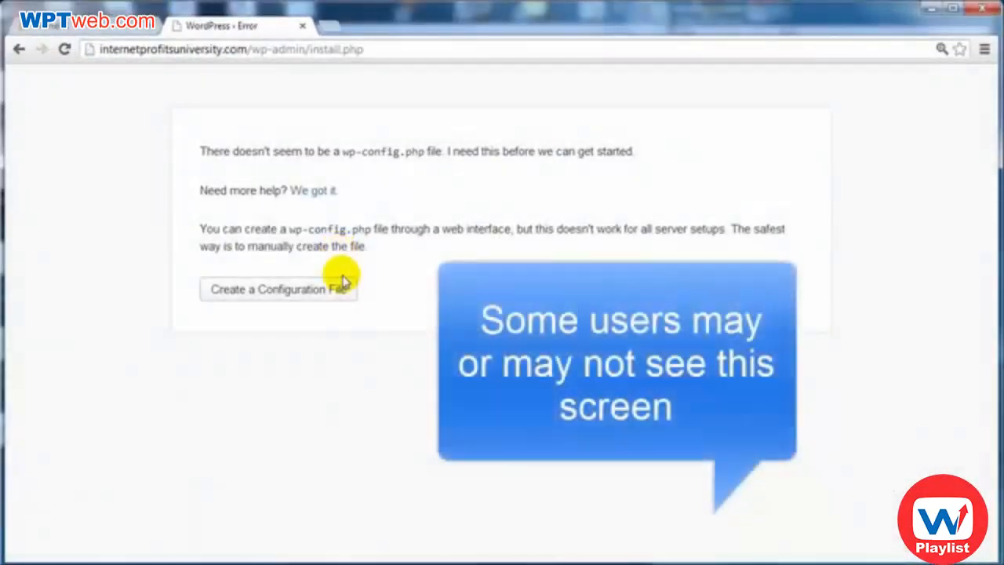
mouse_move(343, 311)
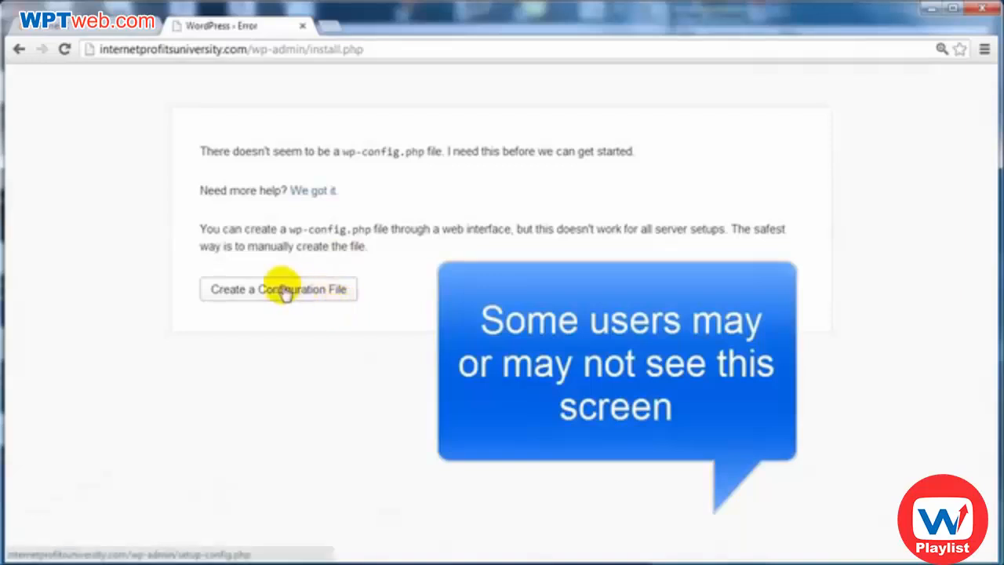
Begin WordPress setup with Create a Configuration File and Let's go
click(278, 289)
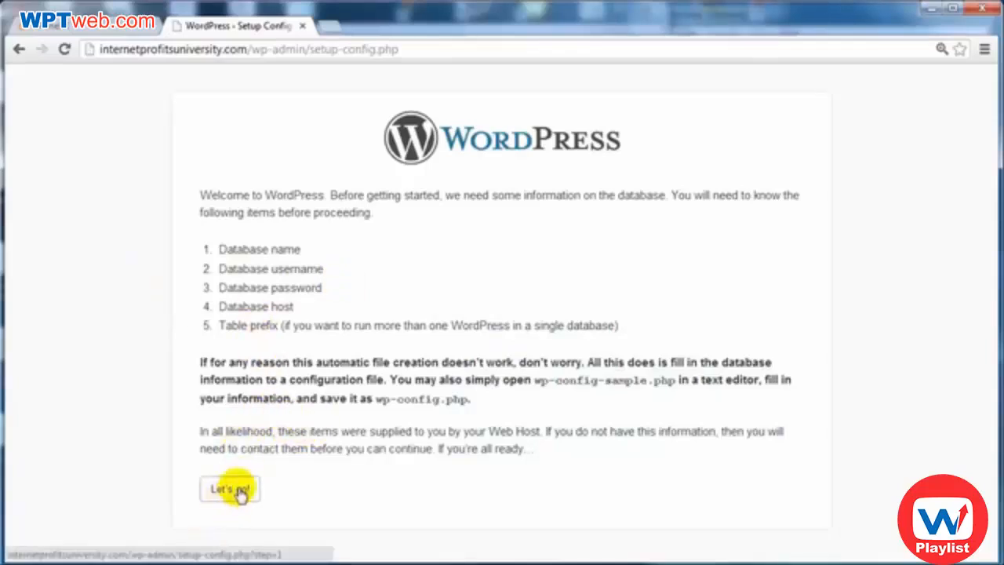
click(229, 488)
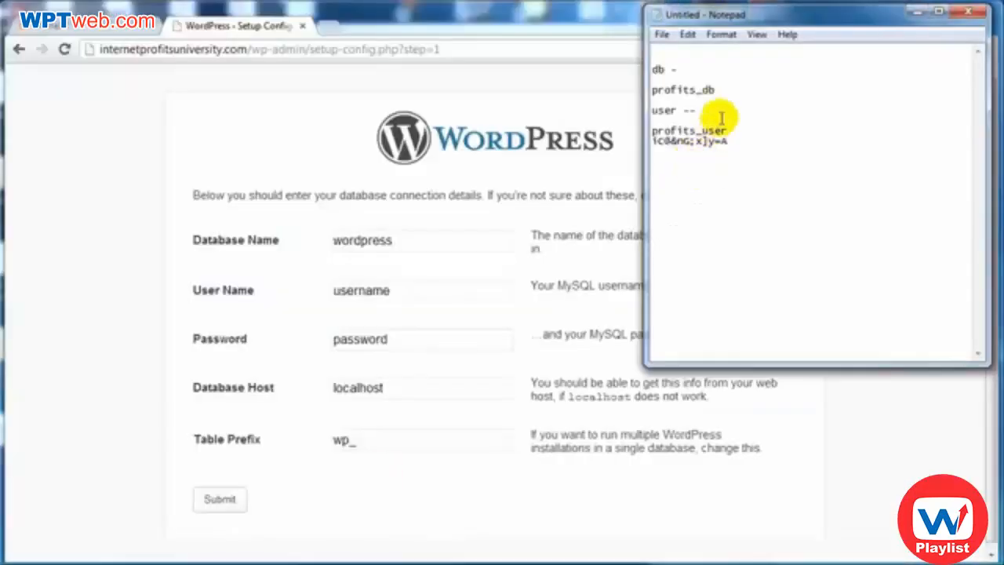
Submit database details profits_db, profits_user, its password, localhost and the wp_ prefix
double_click(682, 90)
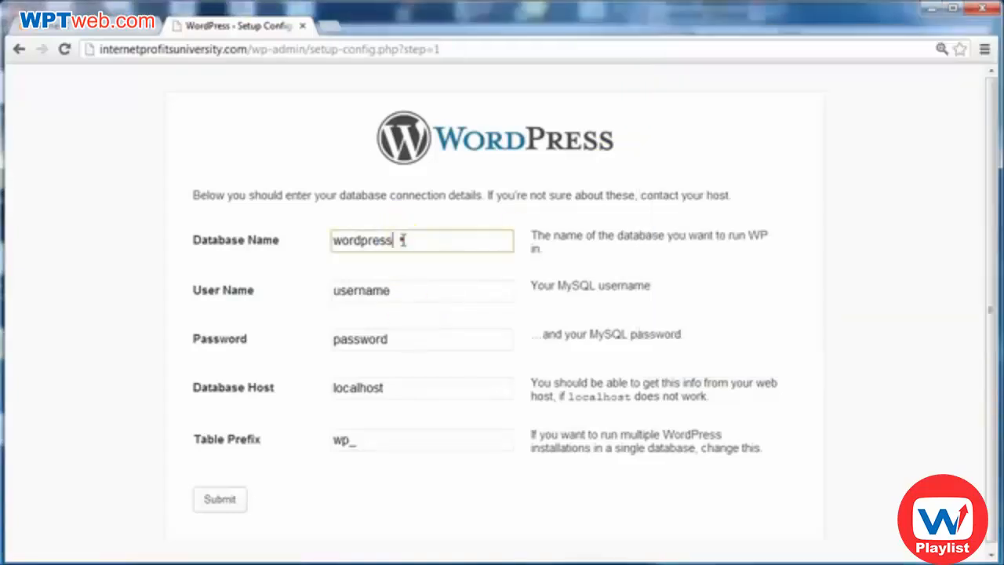
text(profits_db)
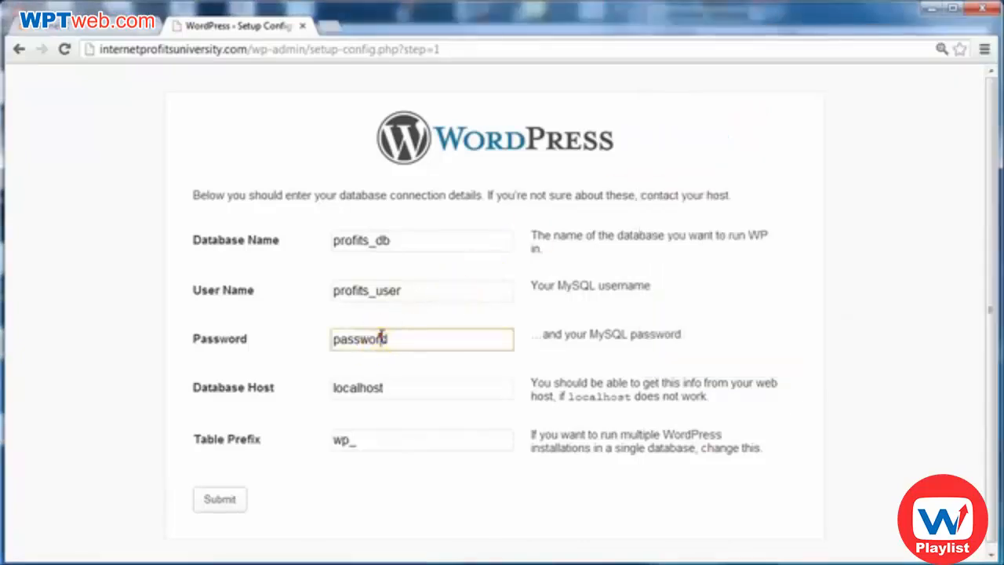
click(422, 387)
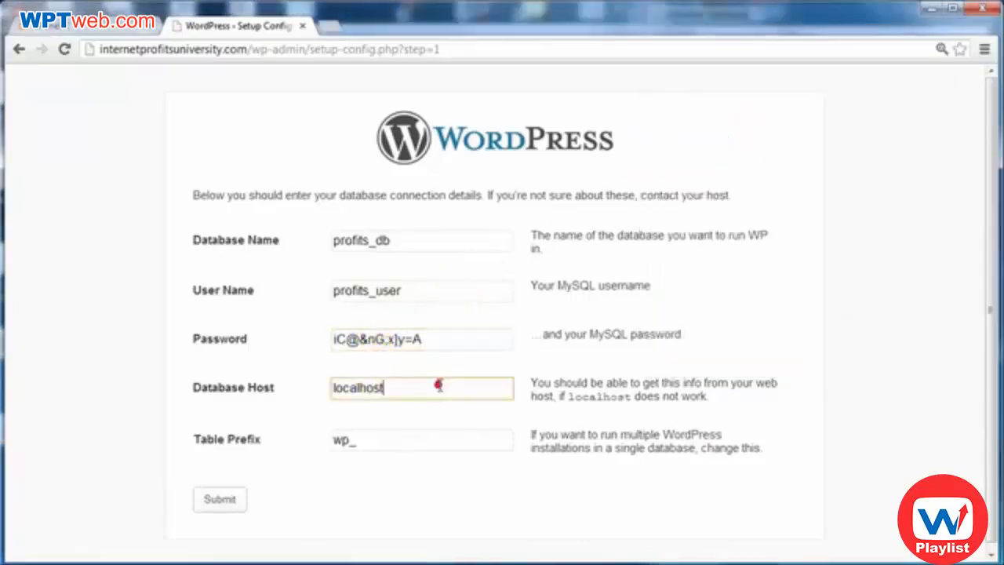
mouse_move(275, 401)
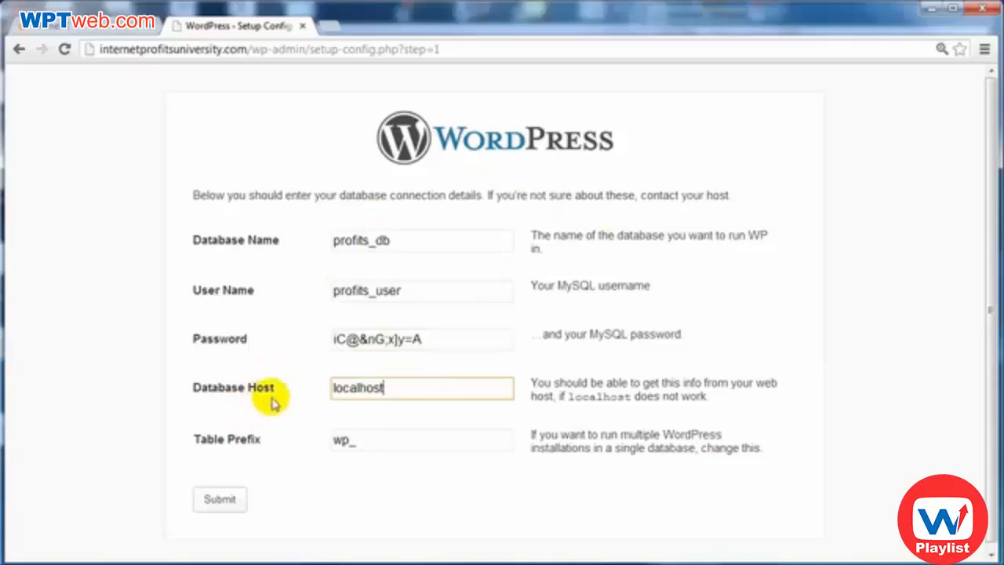
mouse_move(393, 458)
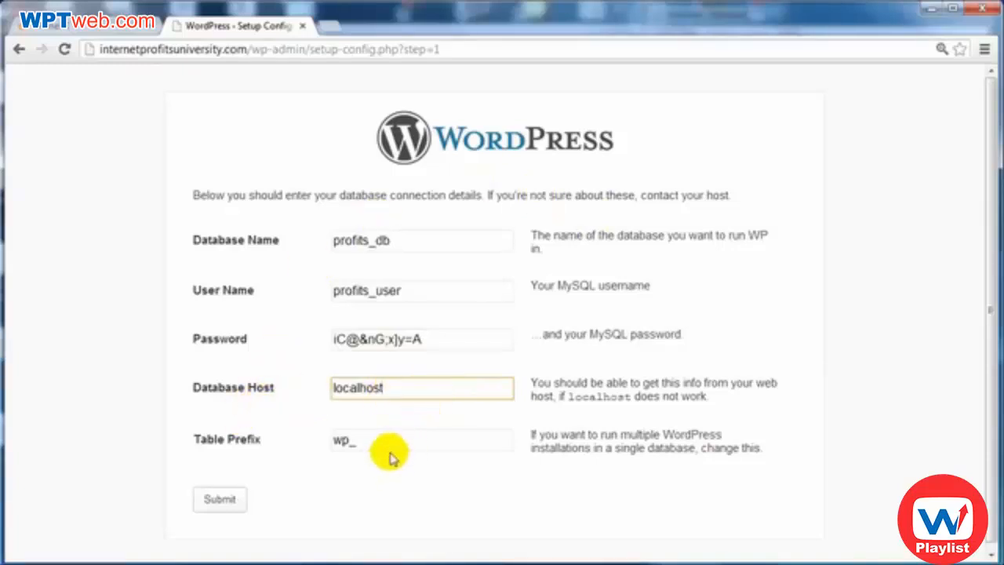
click(422, 439)
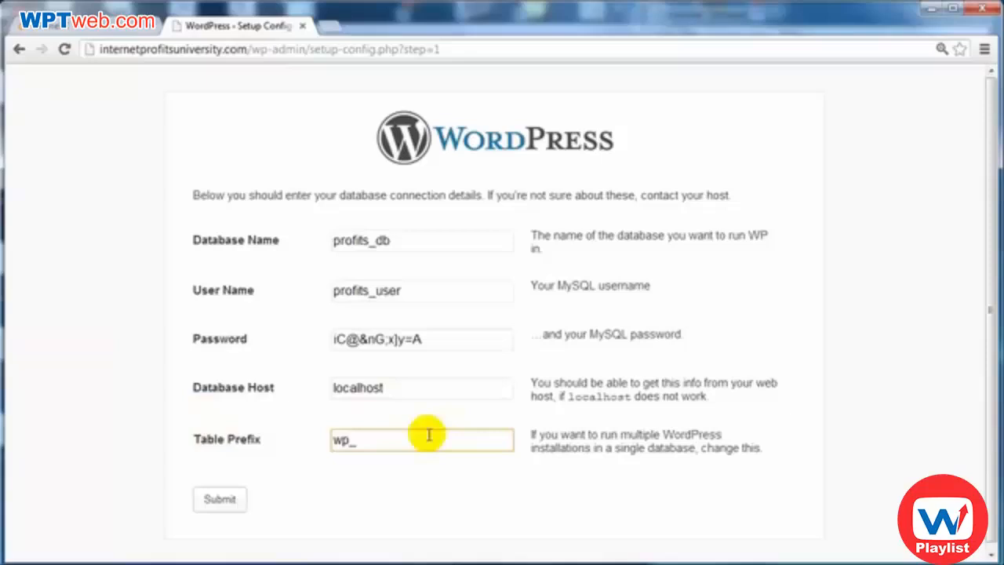
mouse_move(463, 279)
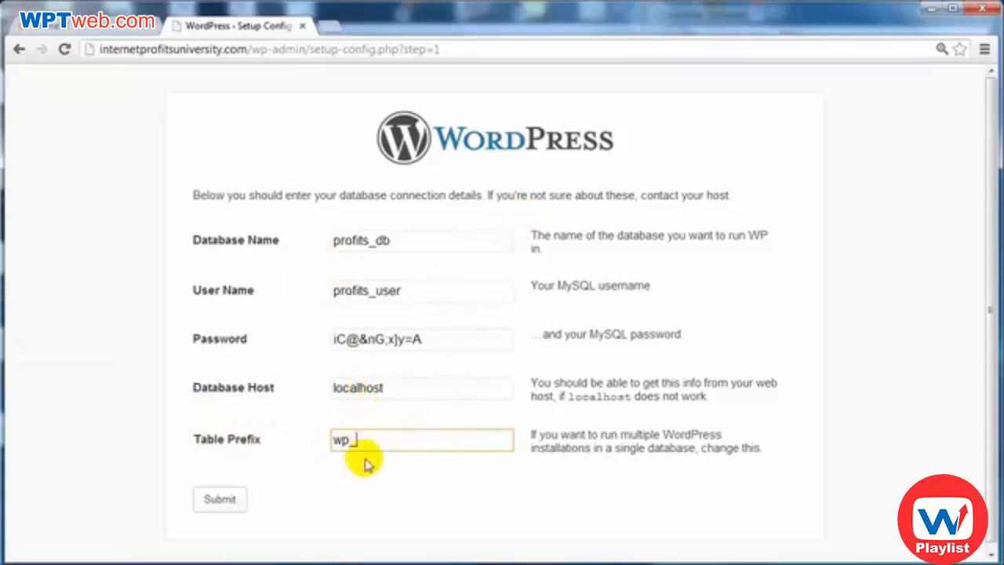
mouse_move(220, 499)
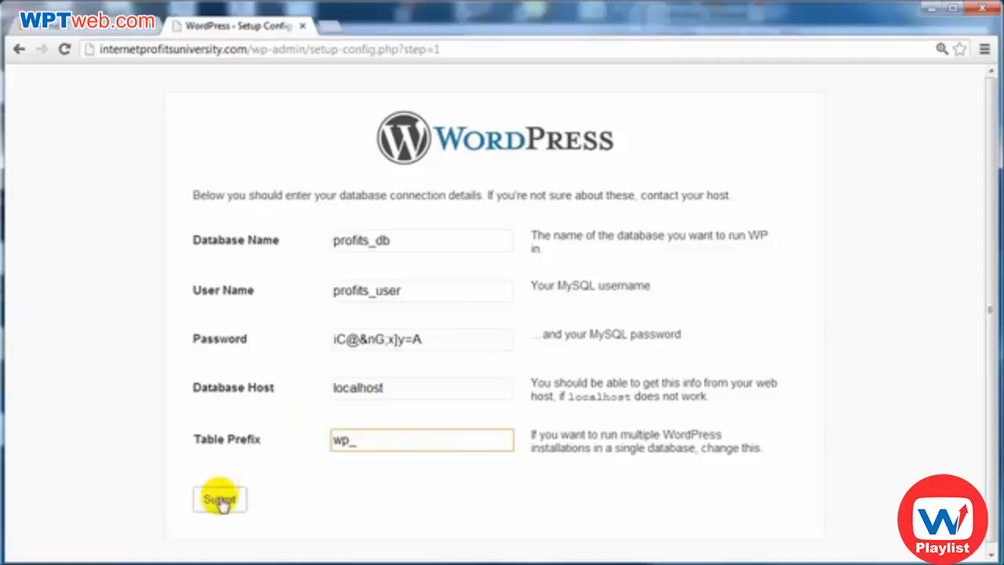
click(220, 499)
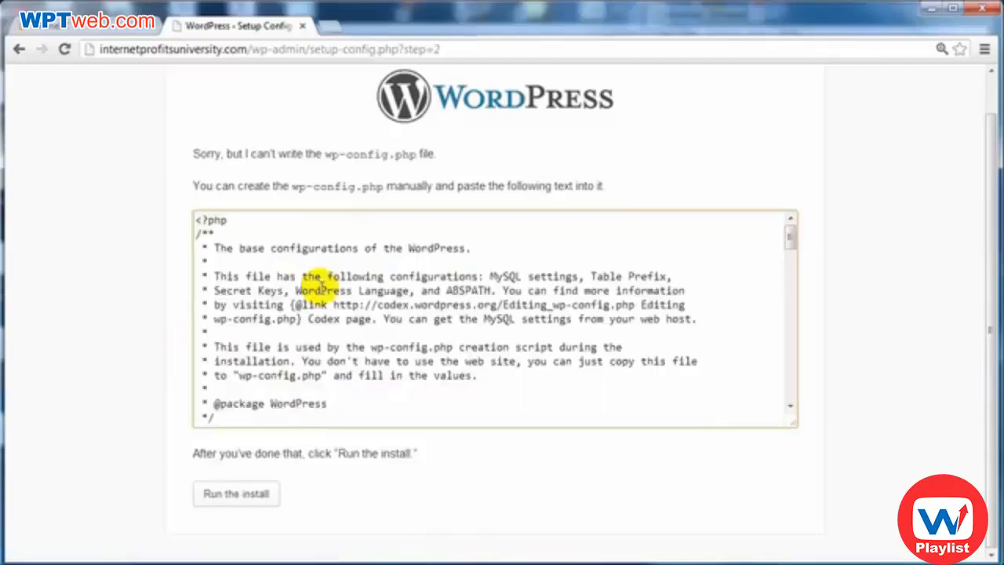
Copy the generated wp-config text from the WordPress setup page
click(320, 286)
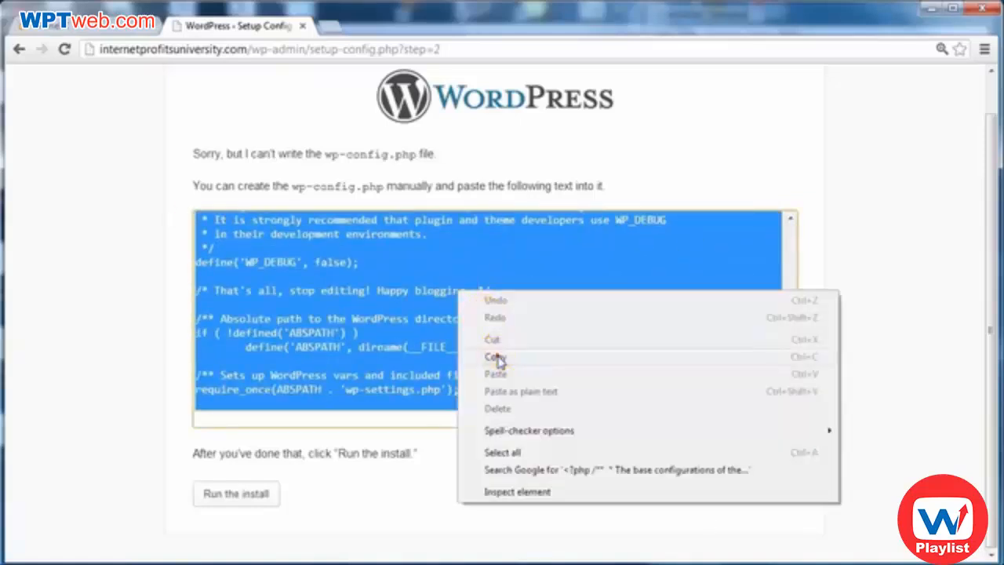
click(496, 358)
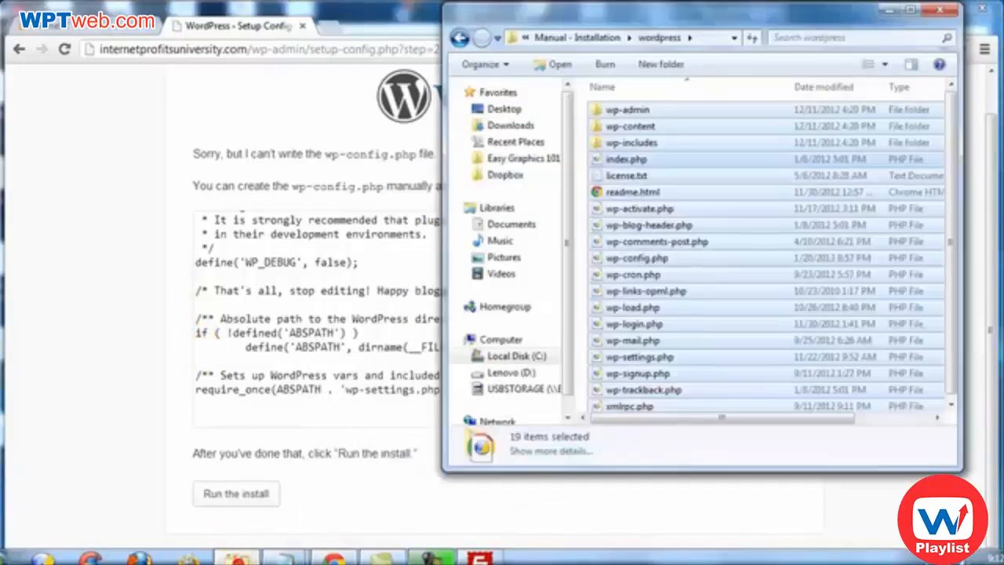
mouse_move(662, 259)
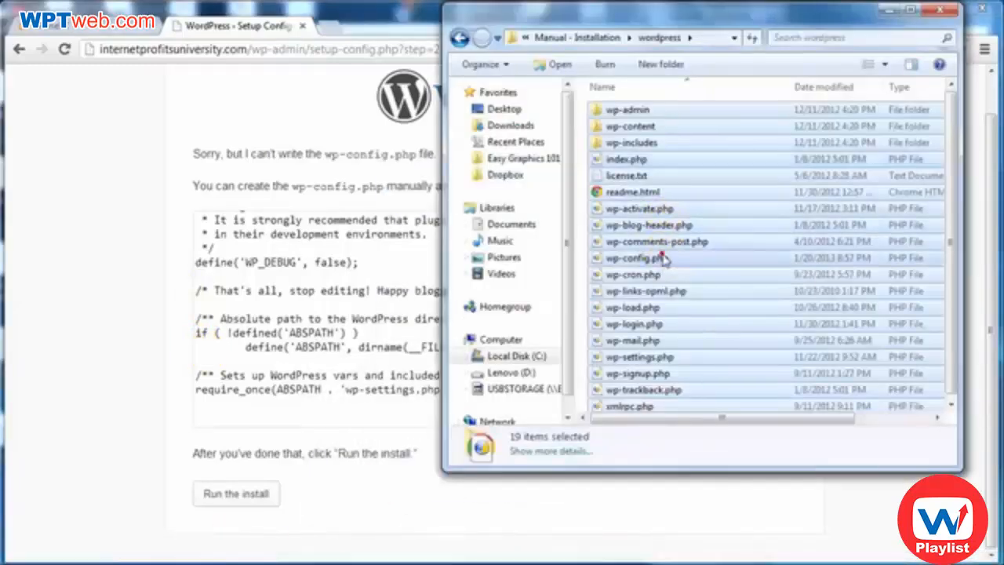
Rename wp-config-sample.php in the wordpress folder to wp-config.php
click(634, 257)
text(-sample)
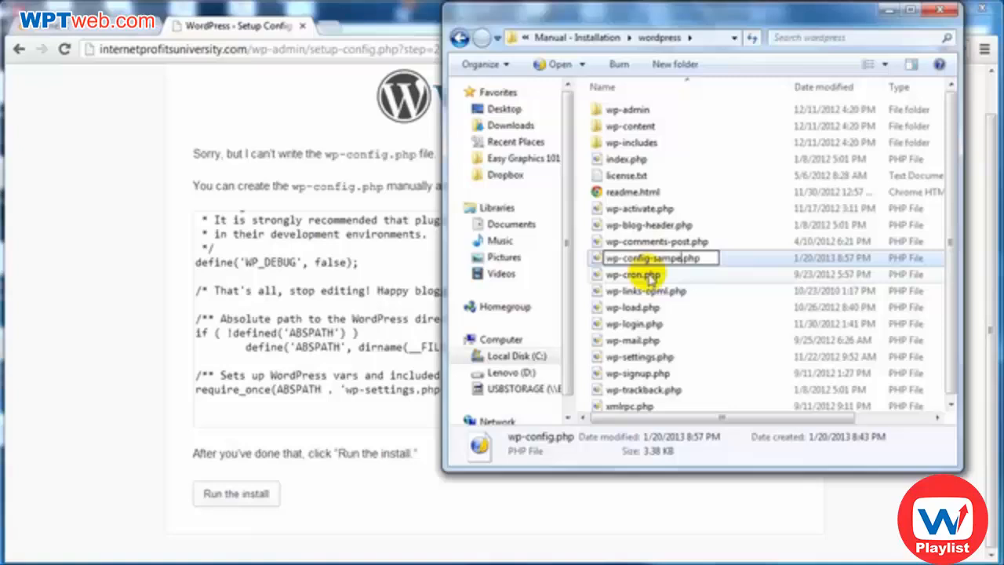
click(656, 257)
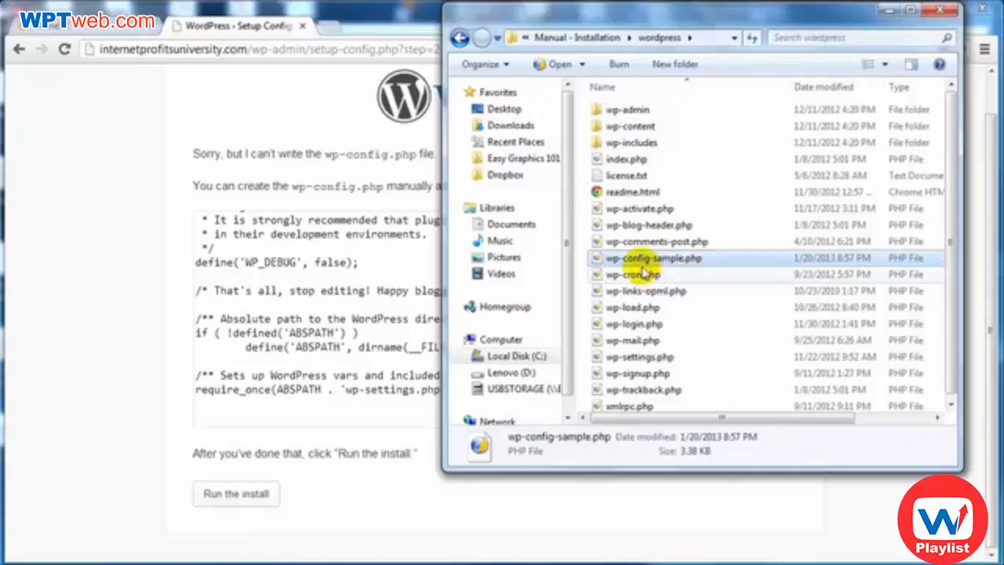
right_click(652, 258)
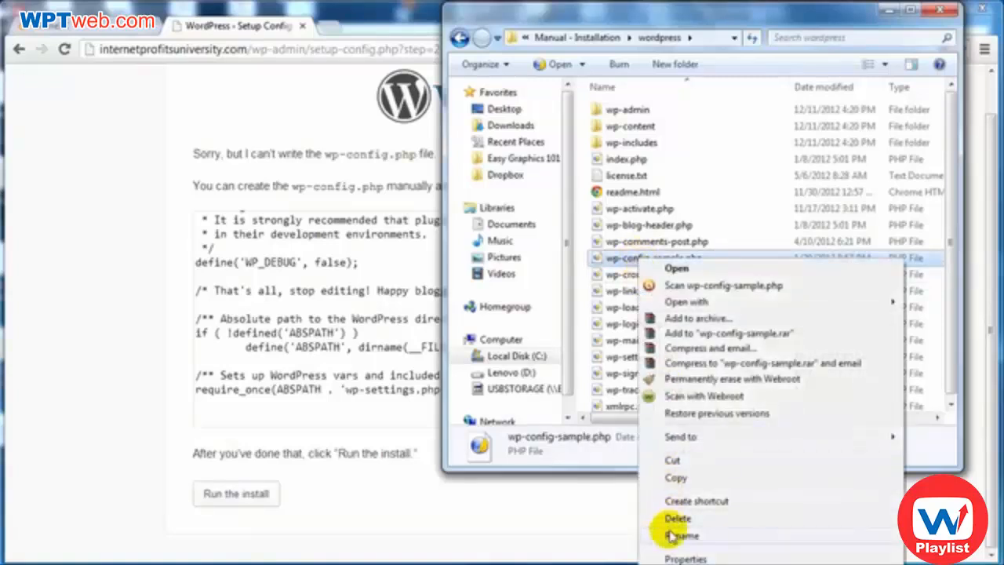
click(684, 535)
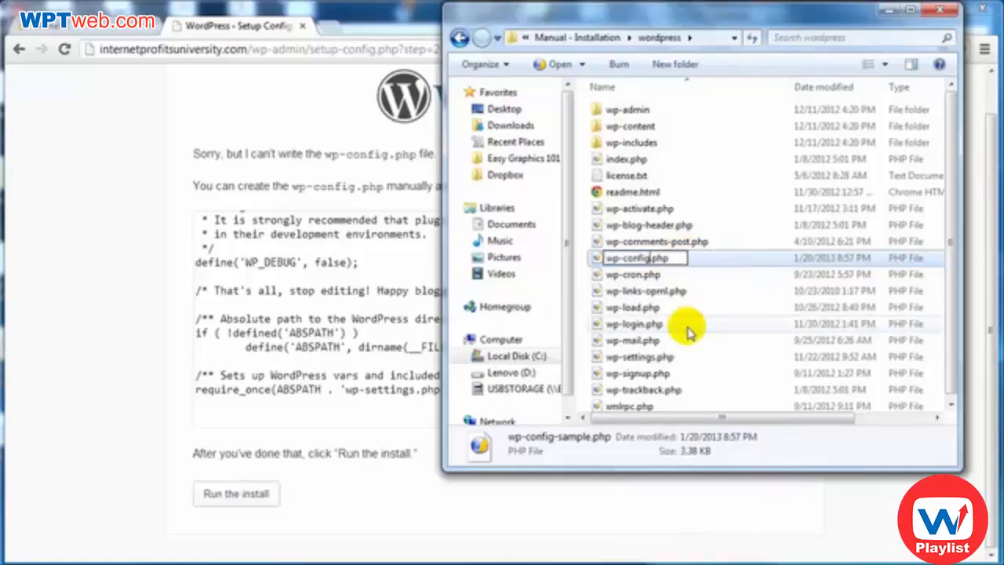
click(636, 257)
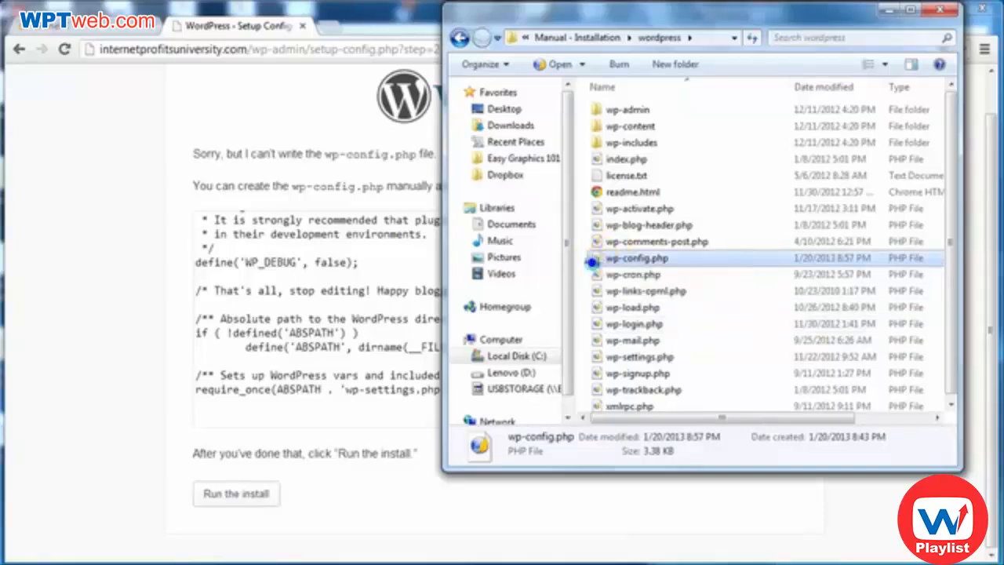
Open wp-config.php in Notepad for editing
right_click(637, 258)
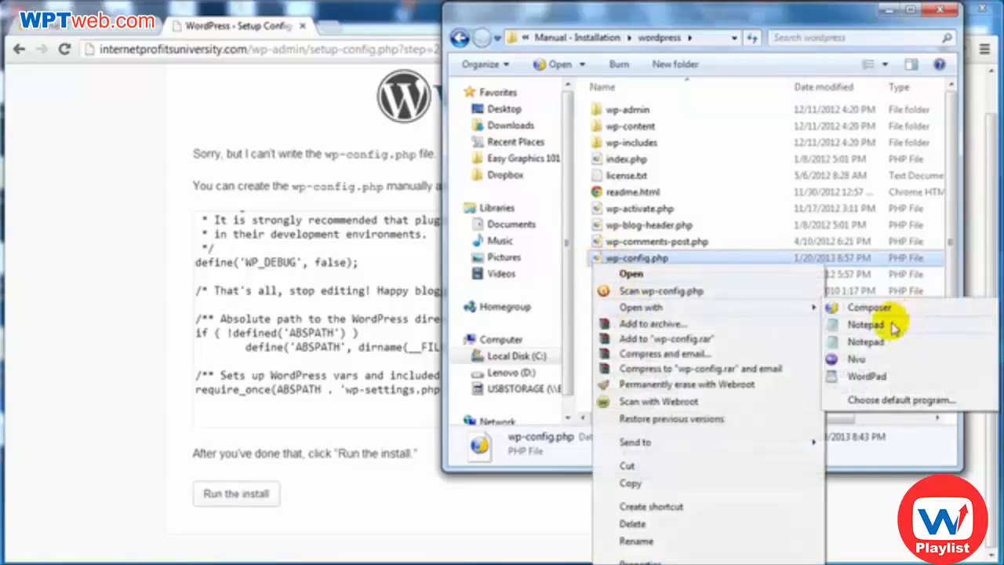
click(866, 324)
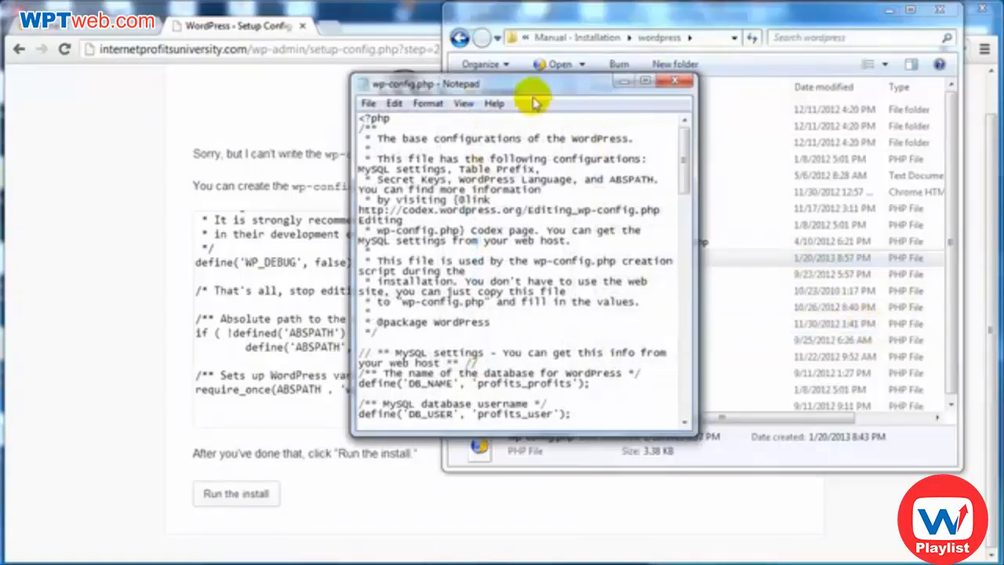
Select all the sample text in wp-config.php so it can be replaced
click(511, 104)
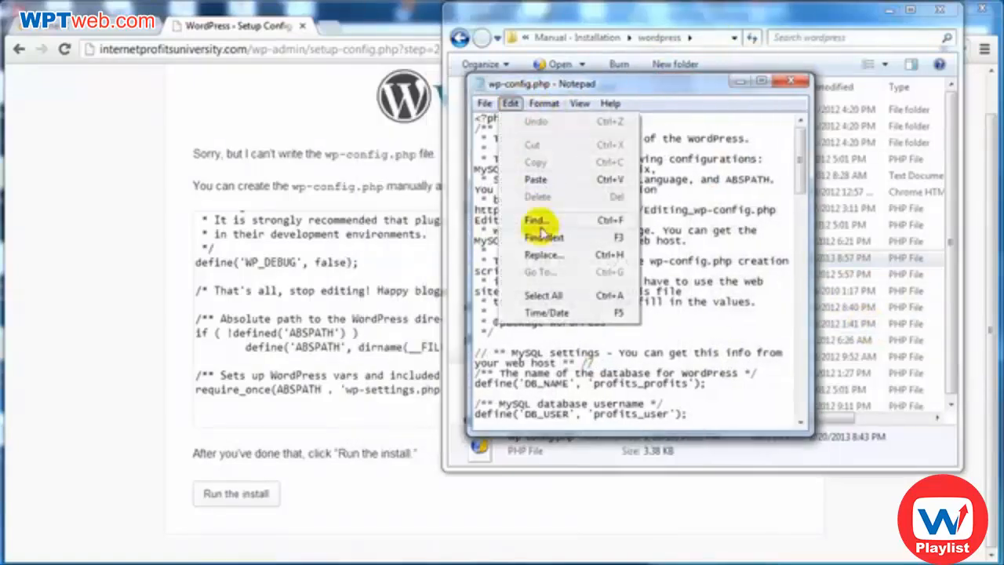
click(542, 295)
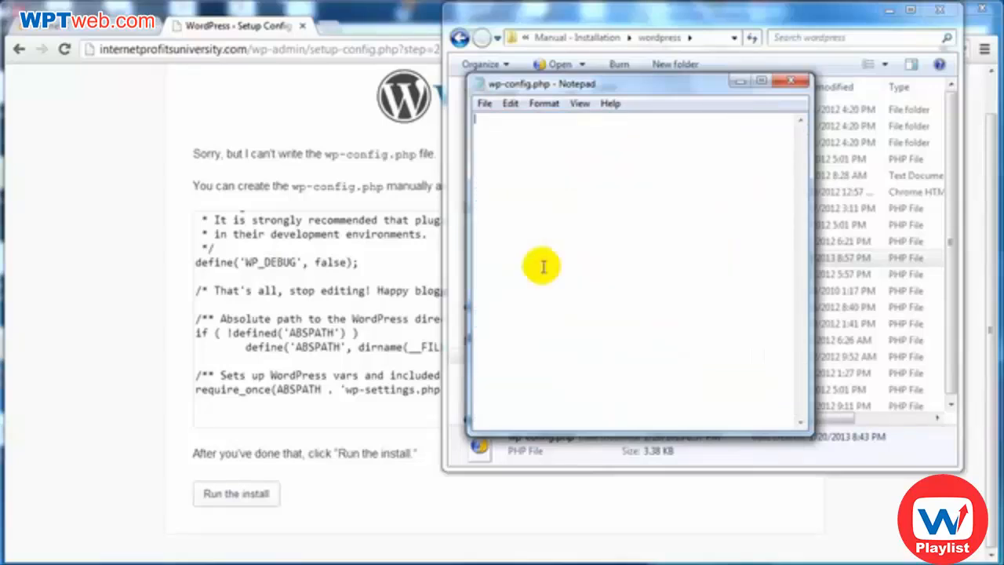
mouse_move(292, 310)
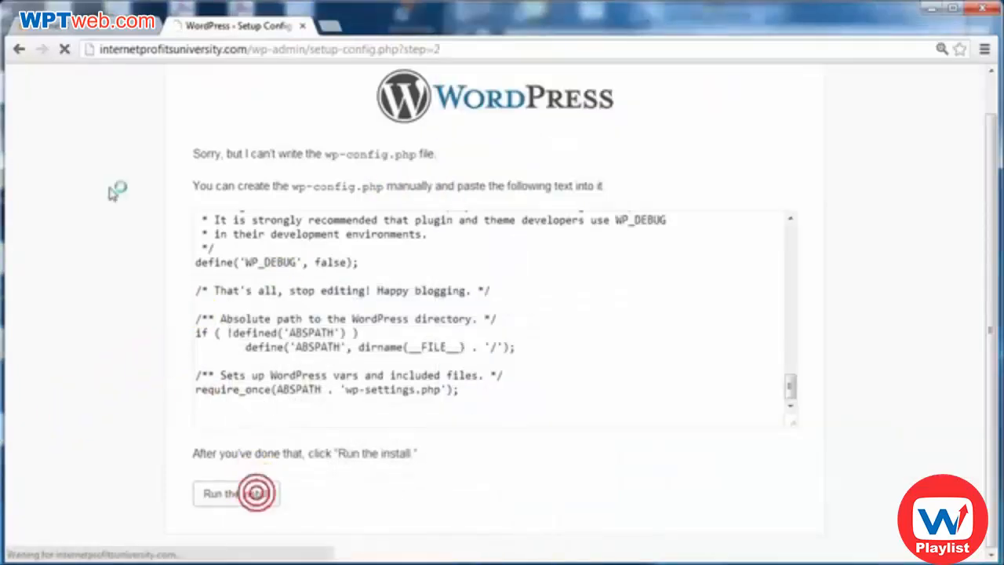
Run the install with site title Internet Video Tutorials, username profits and a password
click(235, 492)
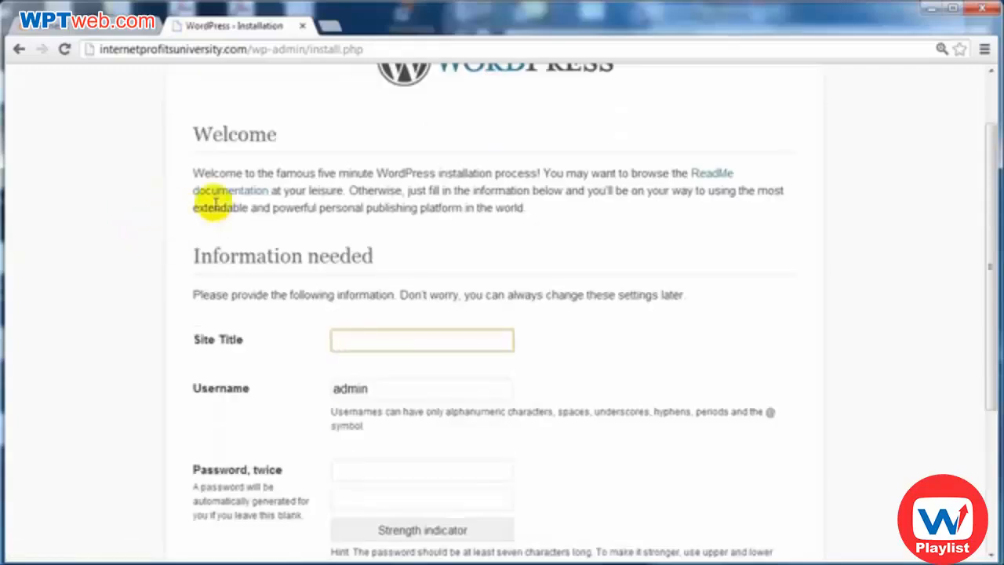
scroll(down, 3)
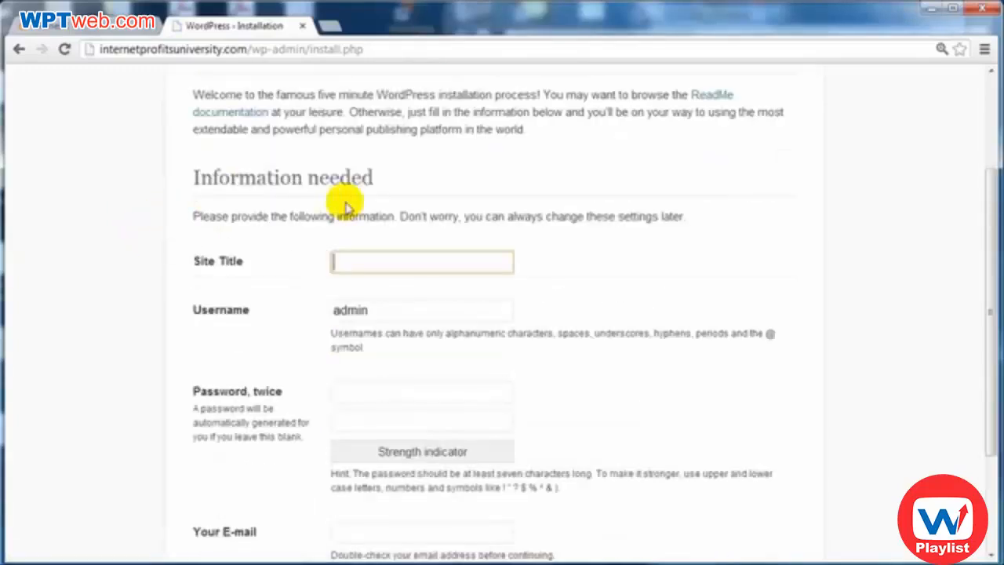
scroll(up, 3)
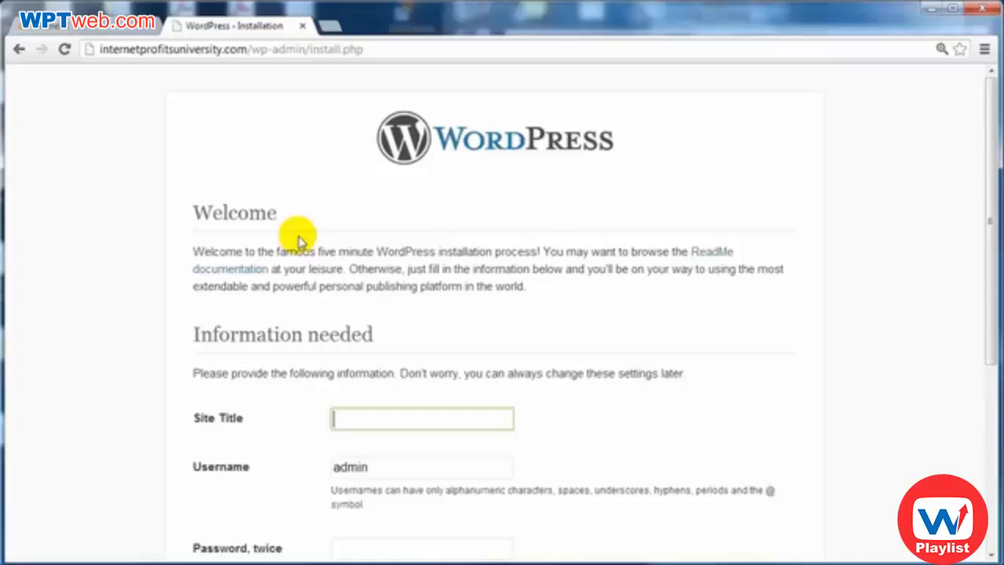
scroll(down, 3)
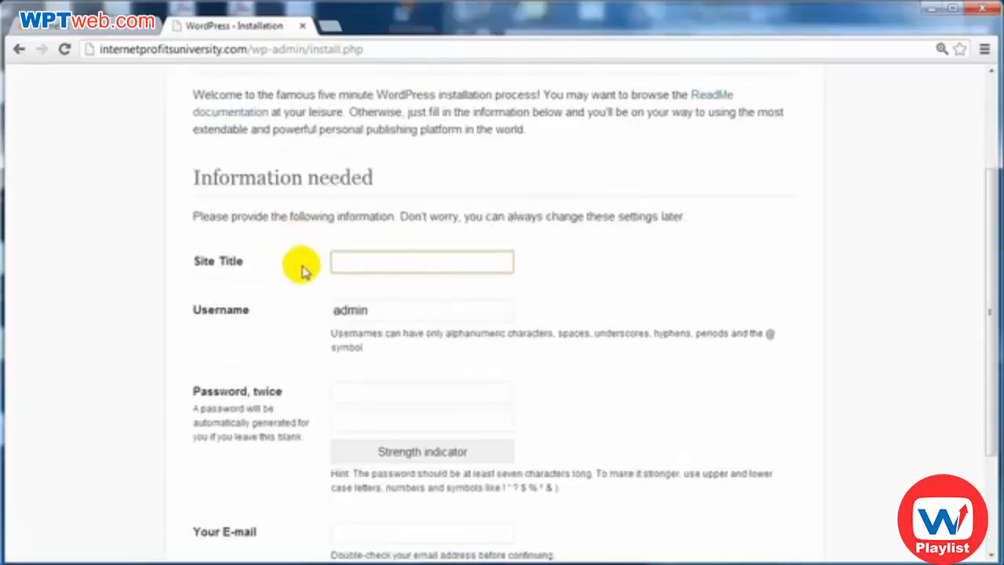
click(420, 260)
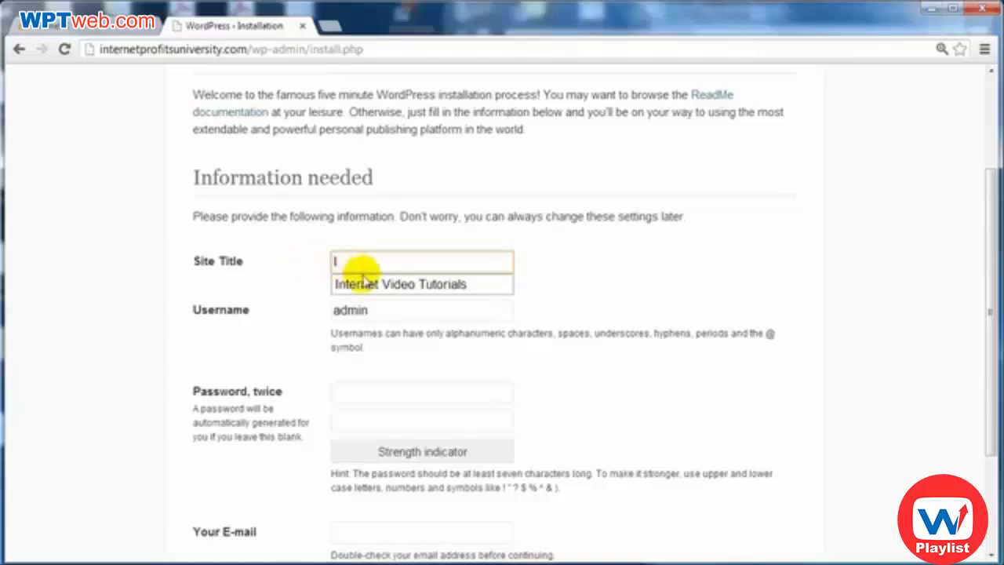
scroll(down, 3)
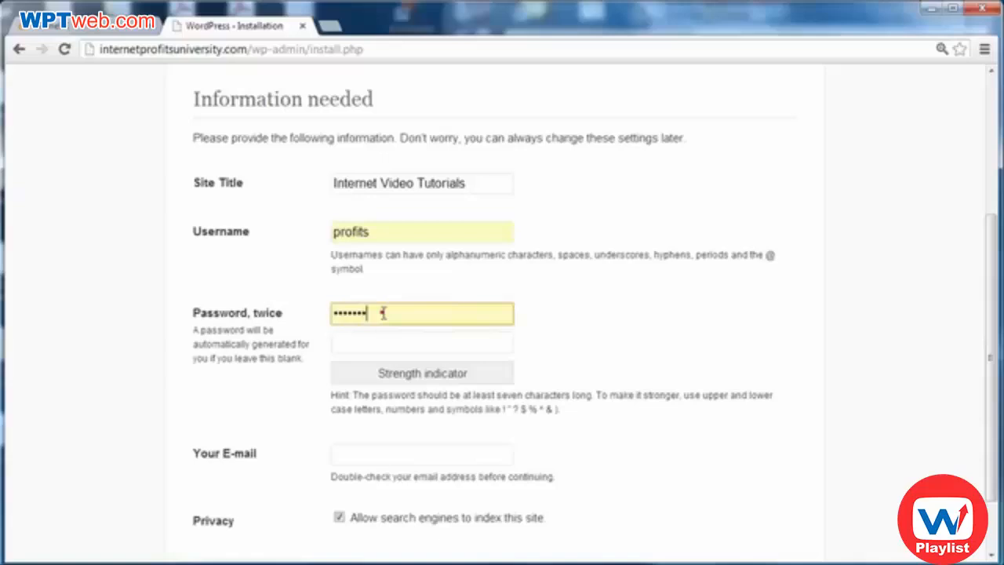
scroll(down, 3)
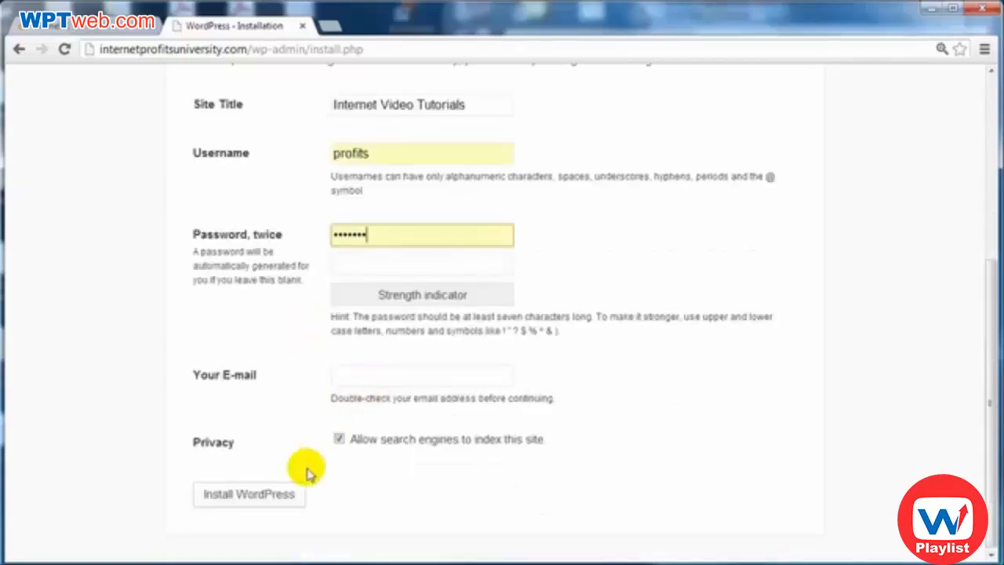
mouse_move(269, 502)
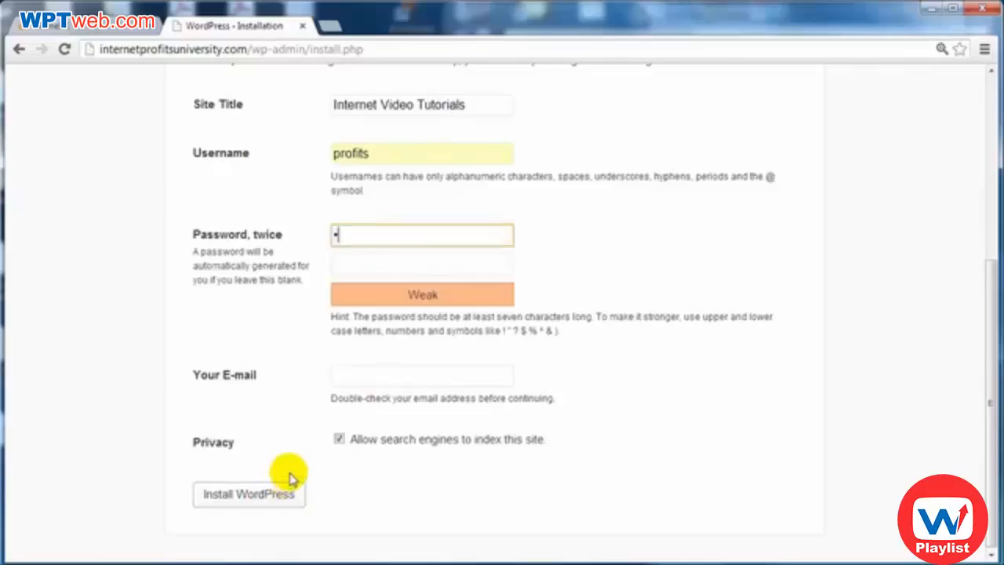
click(248, 492)
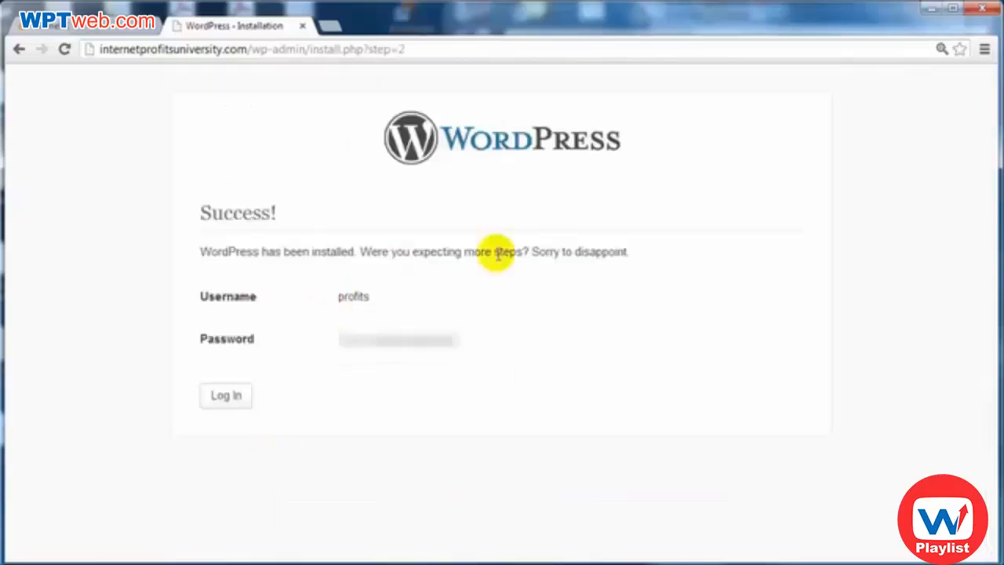
Log in as profits and reach the WordPress Dashboard
click(226, 395)
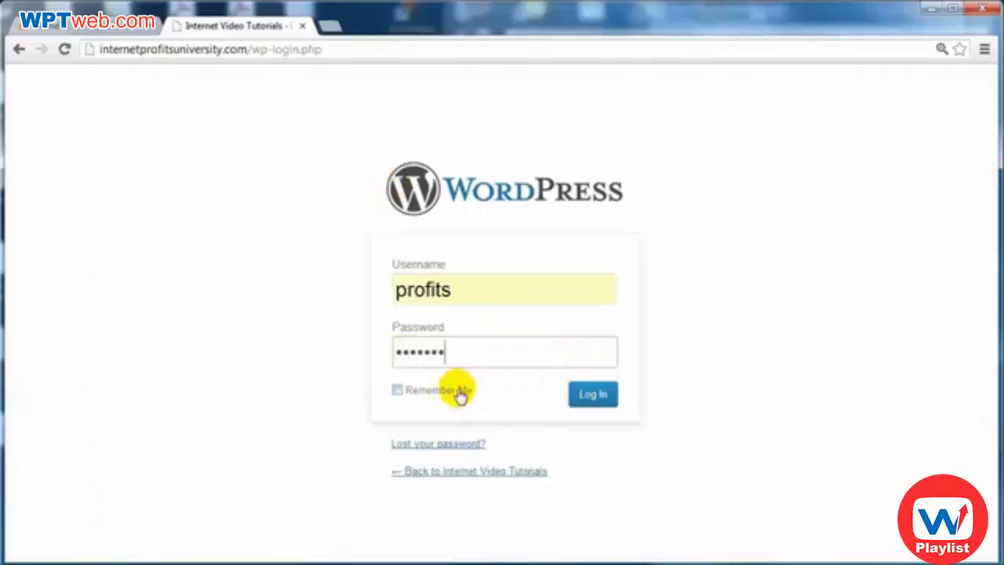
click(593, 394)
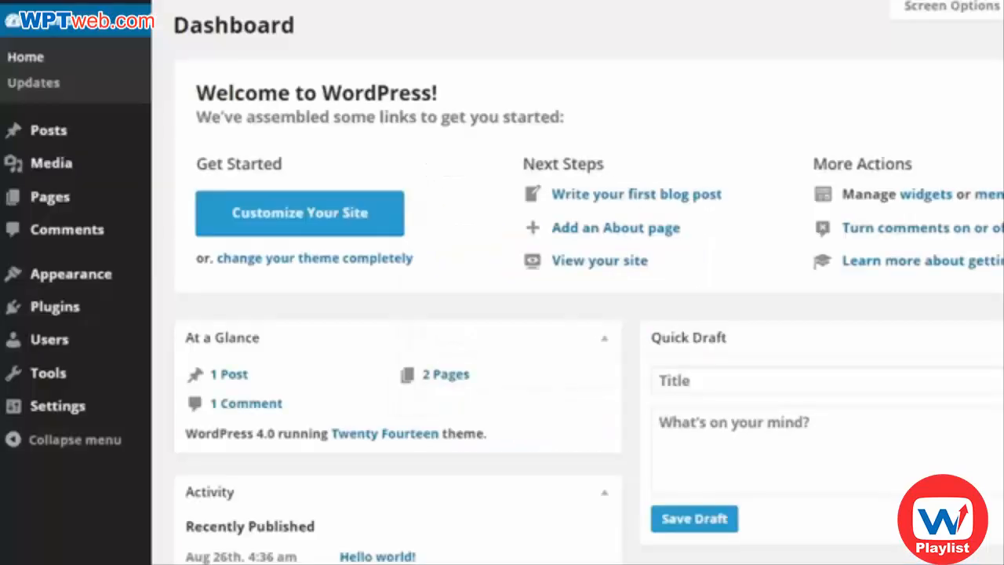